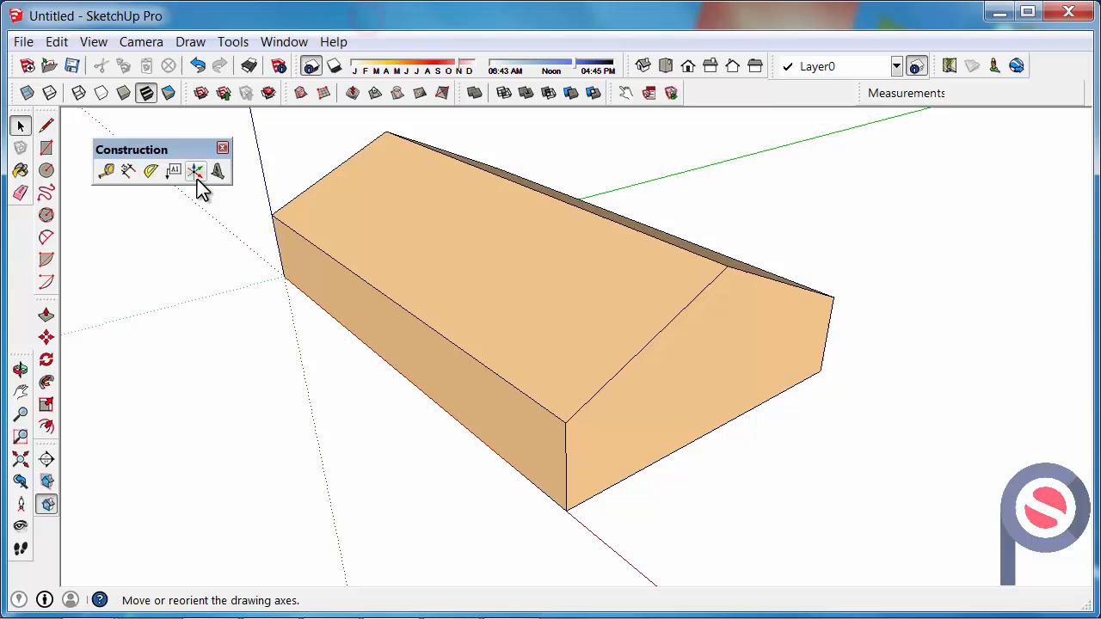
{"action": "mouse_move", "coordinate": [172, 172]}
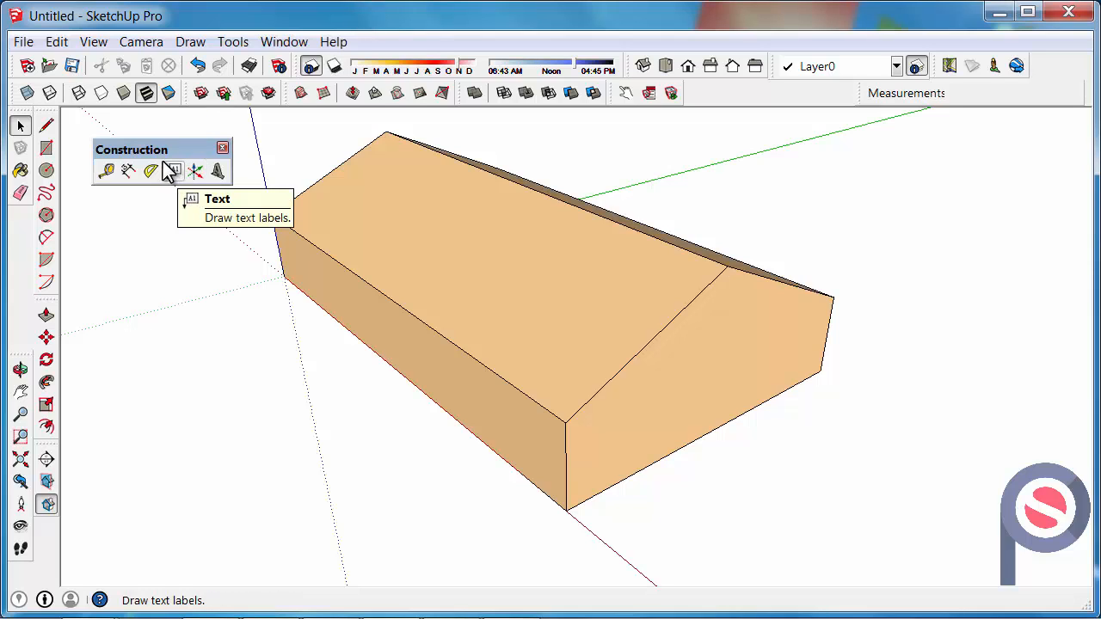
{"action": "mouse_move", "coordinate": [94, 41]}
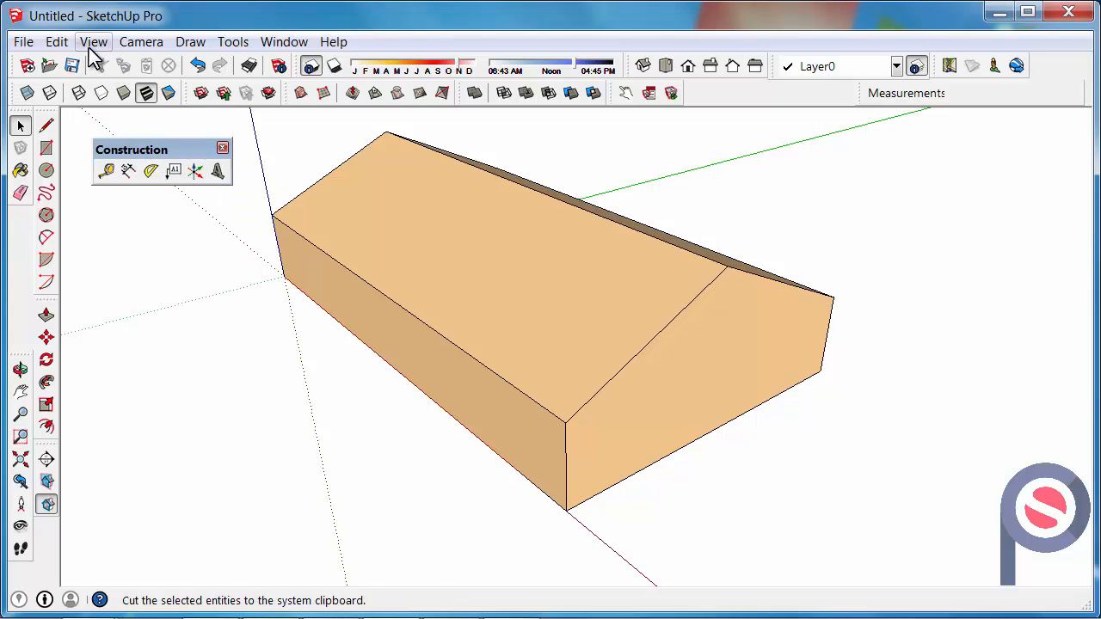
Place a leader label at the roof ridge end showing 14000mm, 8000mm, 2000mm.
{"action": "left_click", "coordinate": [92, 41]}
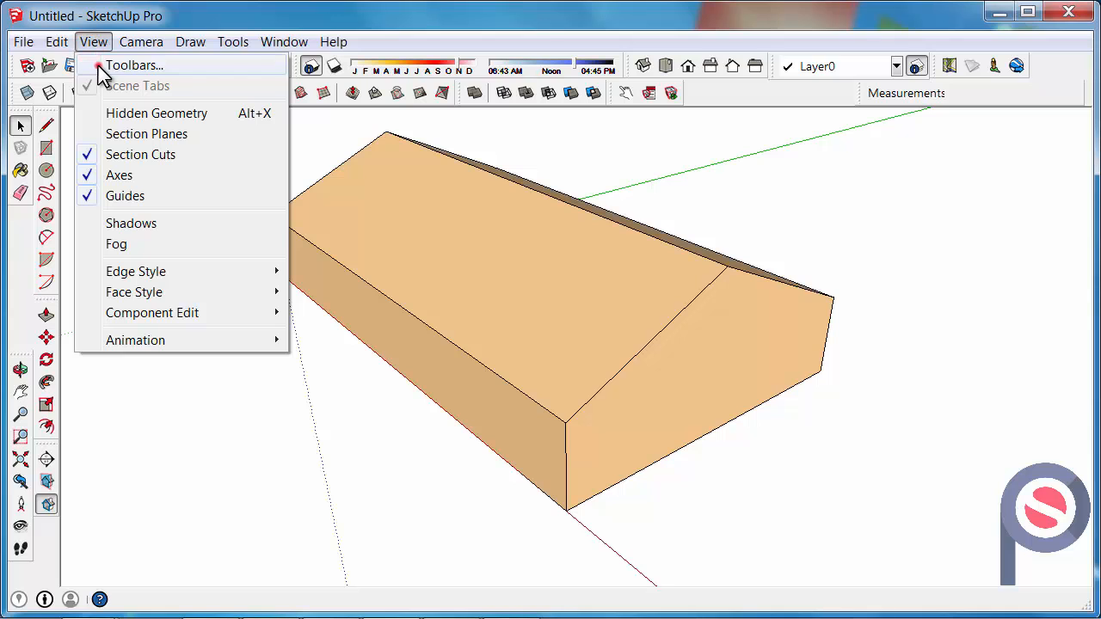
{"action": "left_click", "coordinate": [136, 65]}
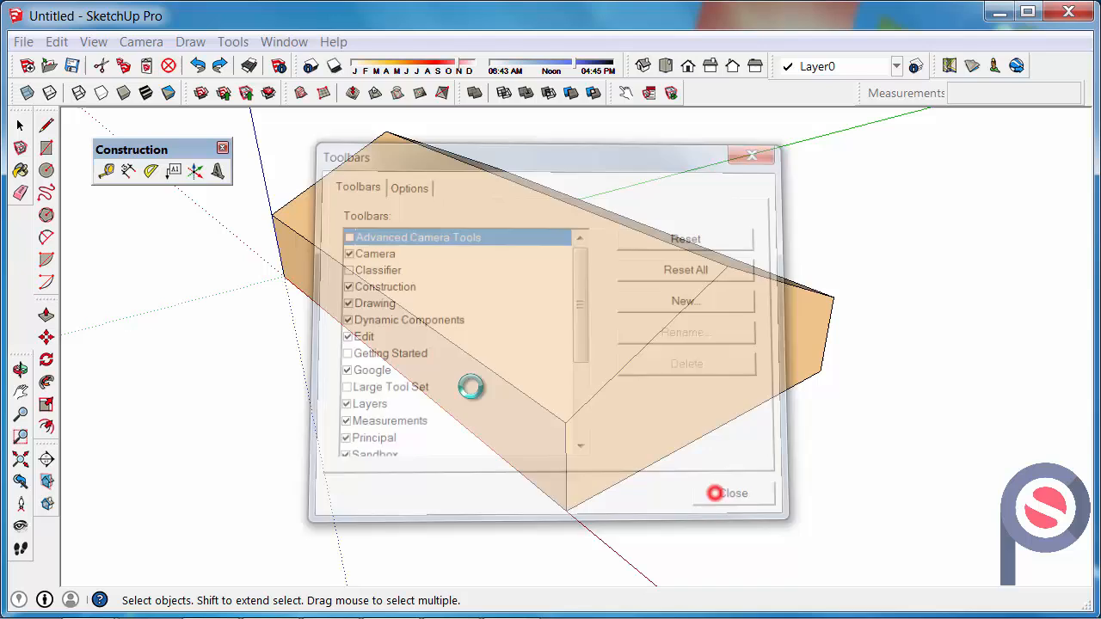
{"action": "left_click", "coordinate": [716, 493]}
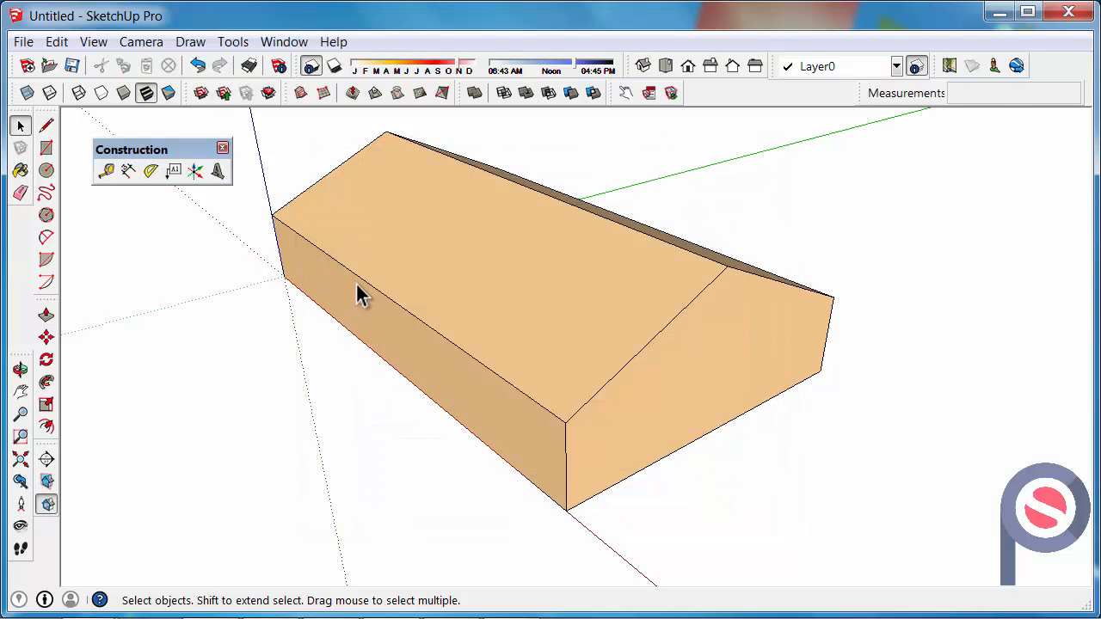
{"action": "mouse_move", "coordinate": [328, 264]}
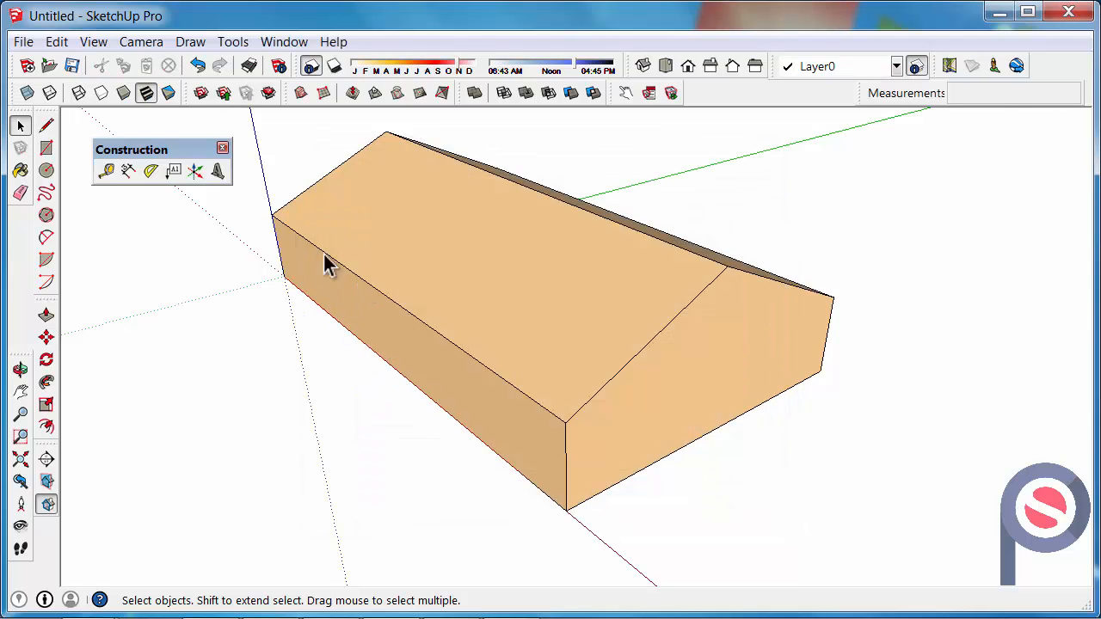
{"action": "left_click", "coordinate": [174, 170]}
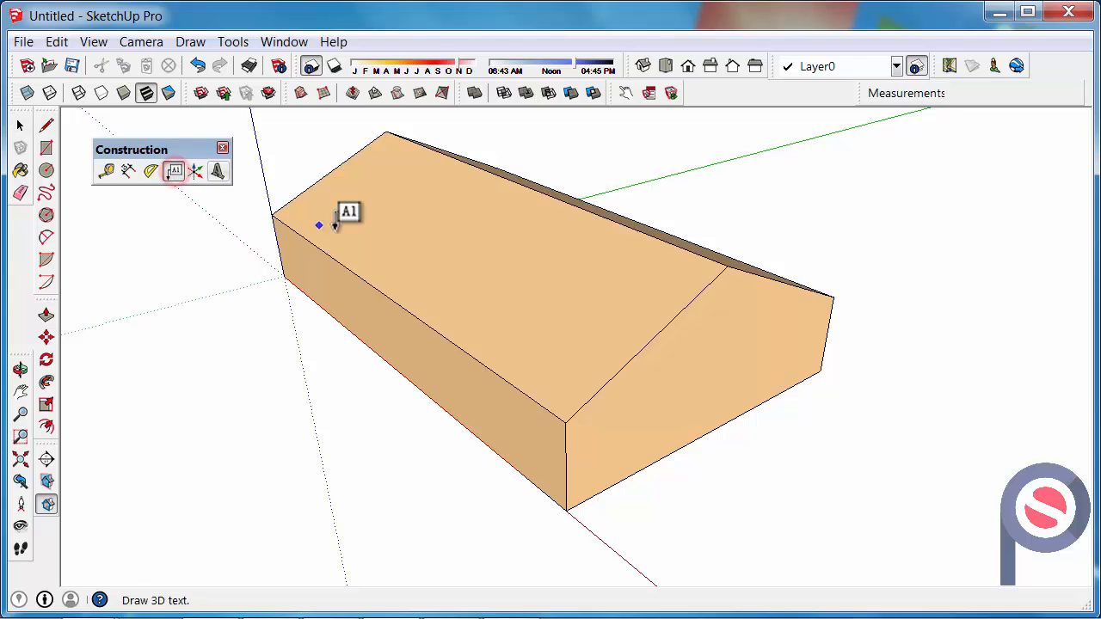
{"action": "mouse_move", "coordinate": [826, 288]}
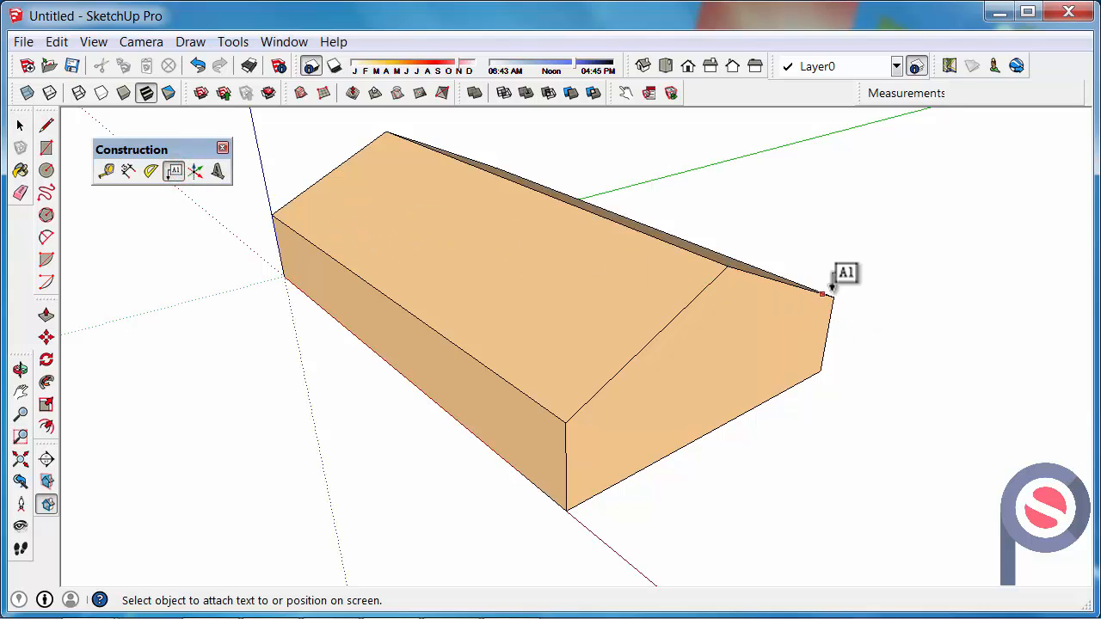
{"action": "left_click", "coordinate": [829, 293]}
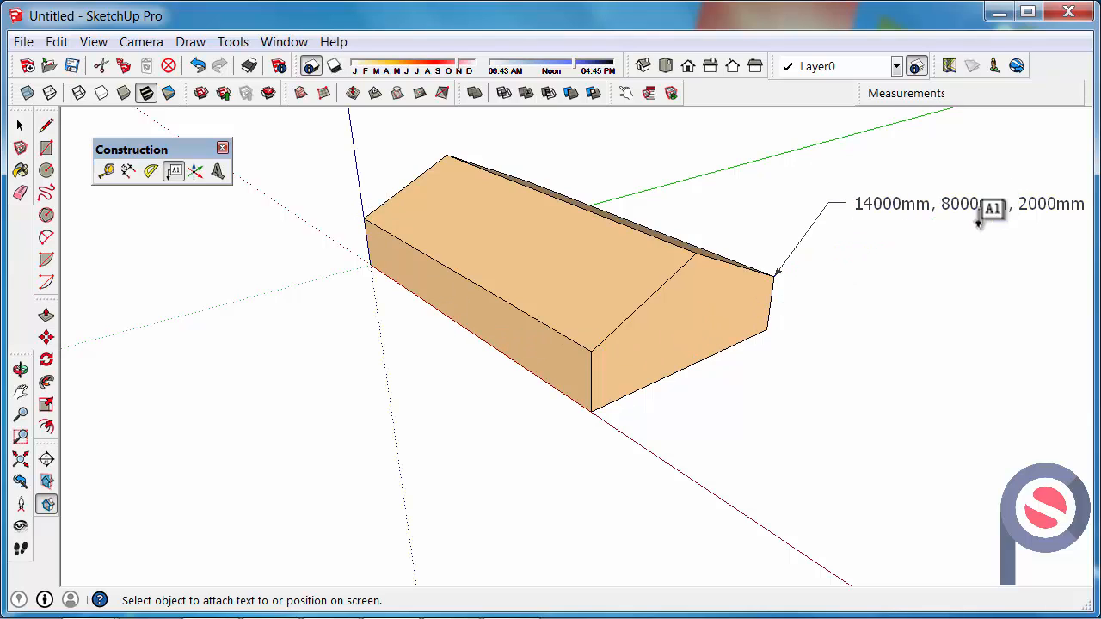
{"action": "mouse_move", "coordinate": [943, 275]}
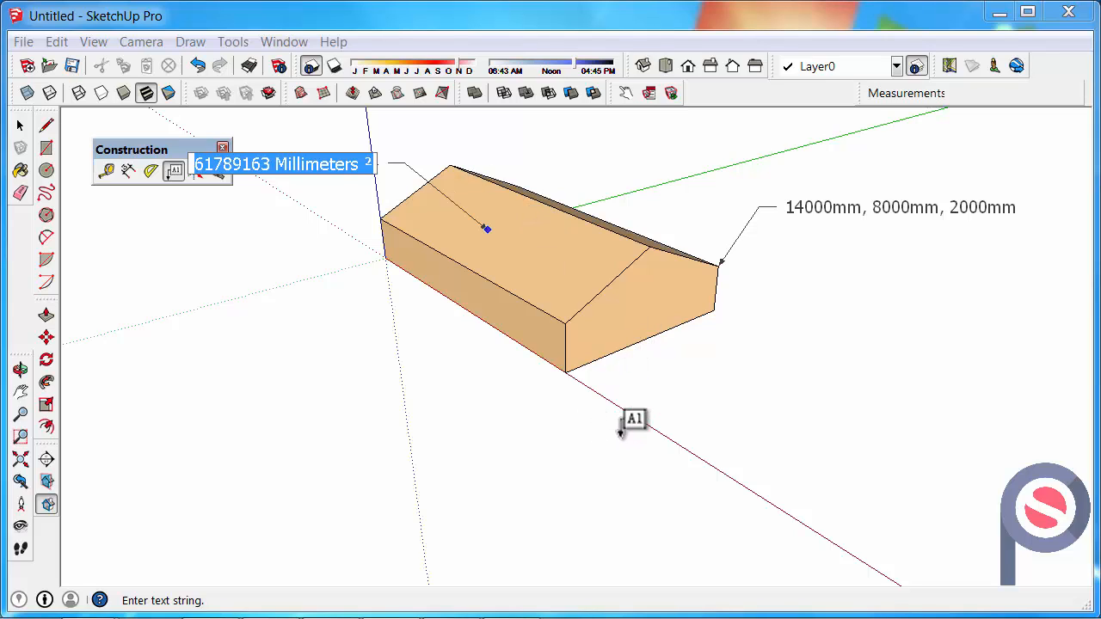
Enter 'Roof Cladding Long Run' as the leader note on the roof face.
{"action": "type", "text": "Roof Cladding Long Run"}
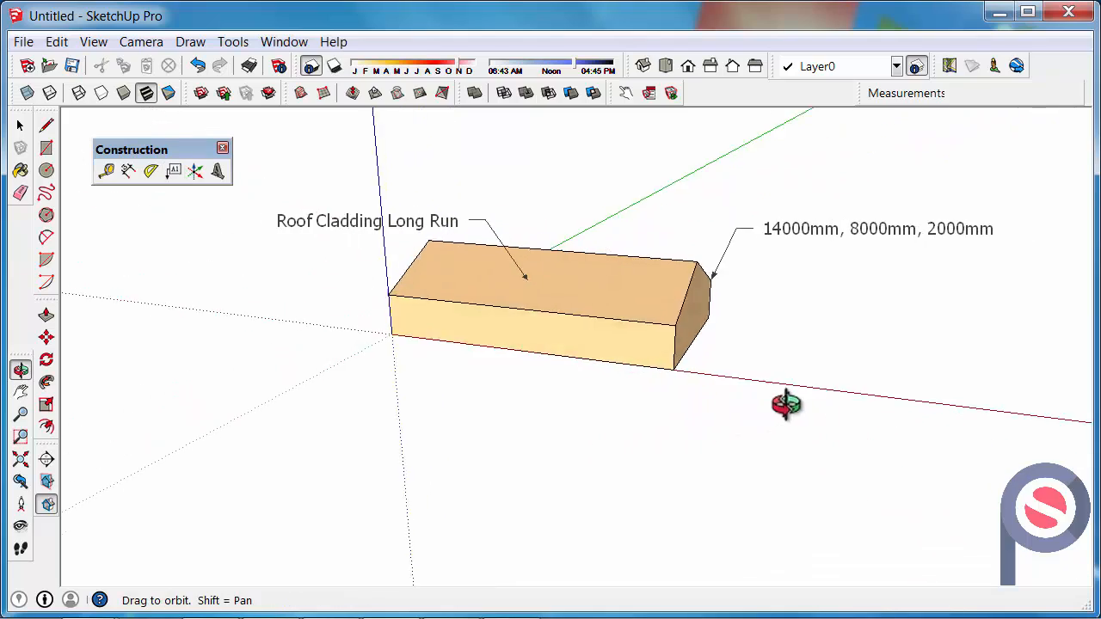
Orbit around the labelled house and back near the original view, with Text tool reactivated.
{"action": "left_click_drag", "start_coordinate": [785, 404], "coordinate": [619, 387]}
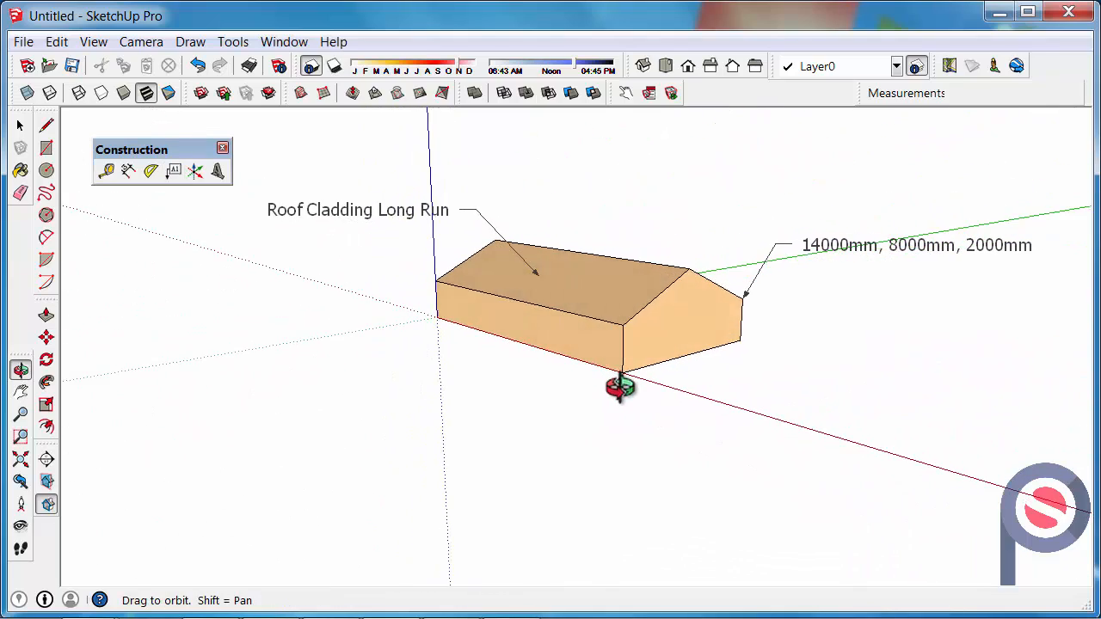
{"action": "left_click_drag", "start_coordinate": [619, 387], "coordinate": [453, 418]}
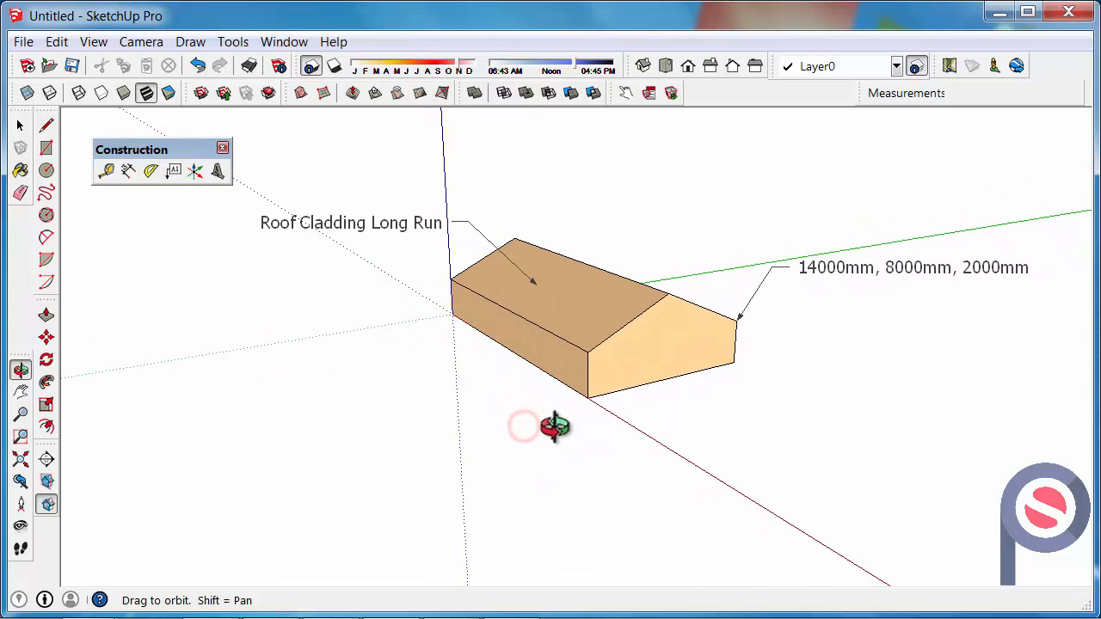
{"action": "left_click_drag", "start_coordinate": [524, 426], "coordinate": [623, 360]}
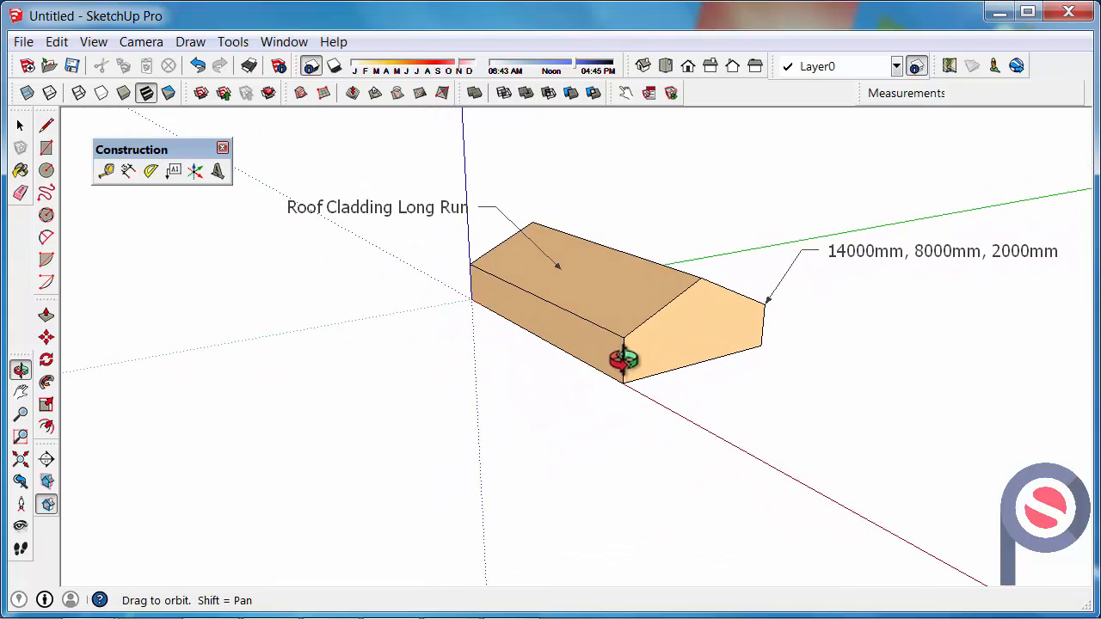
{"action": "left_click", "coordinate": [174, 171]}
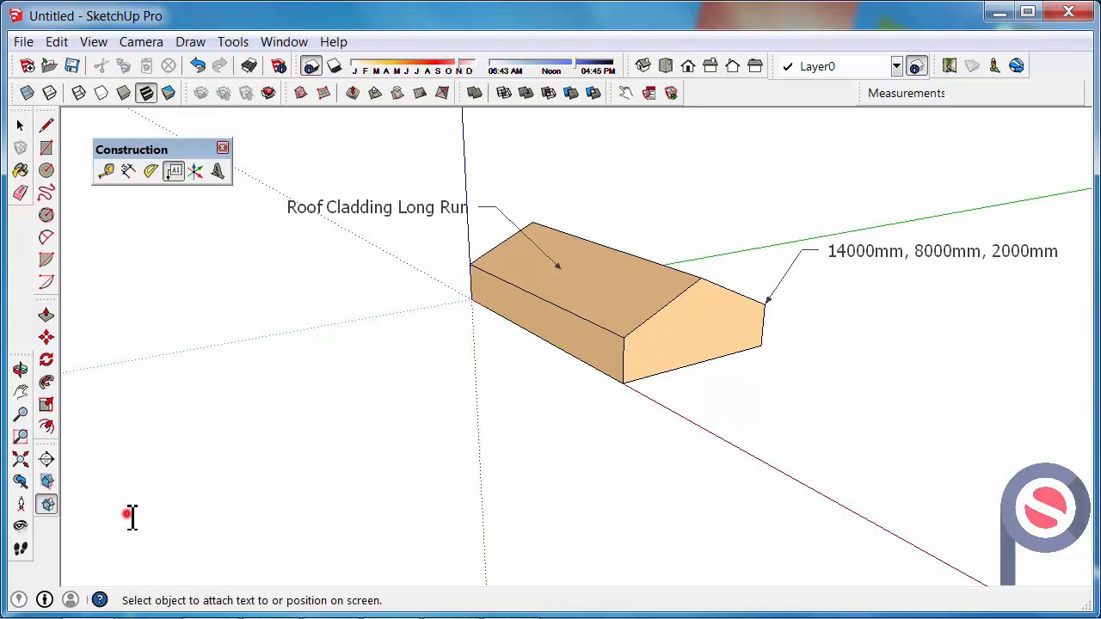
Place screen text 'Project AA' in the empty lower-left area of the view.
{"action": "left_click", "coordinate": [125, 516]}
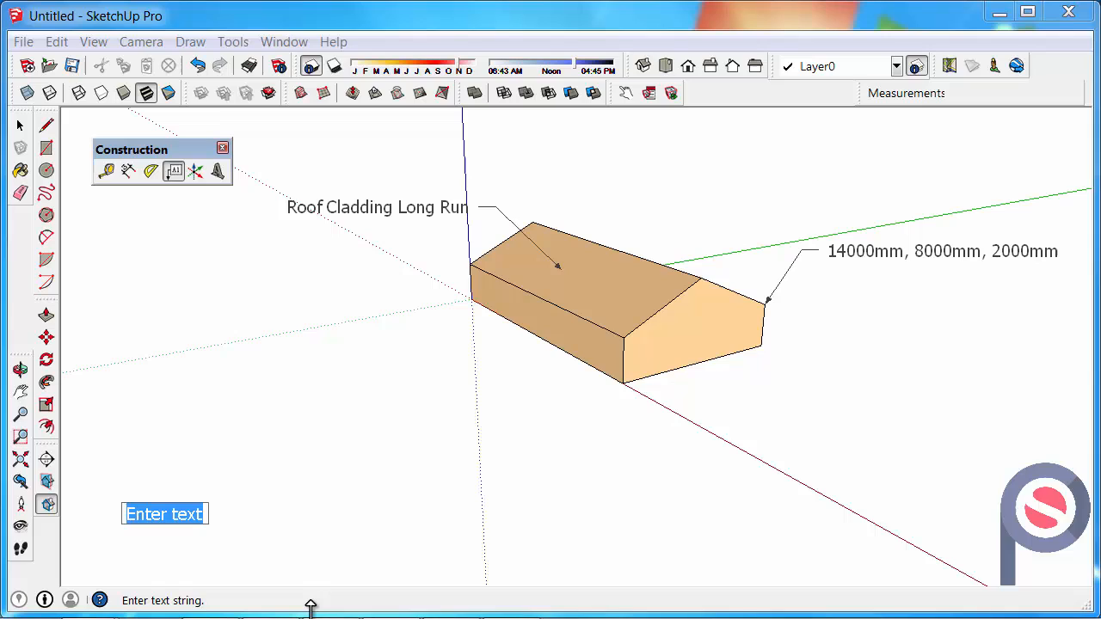
{"action": "type", "text": "Prof"}
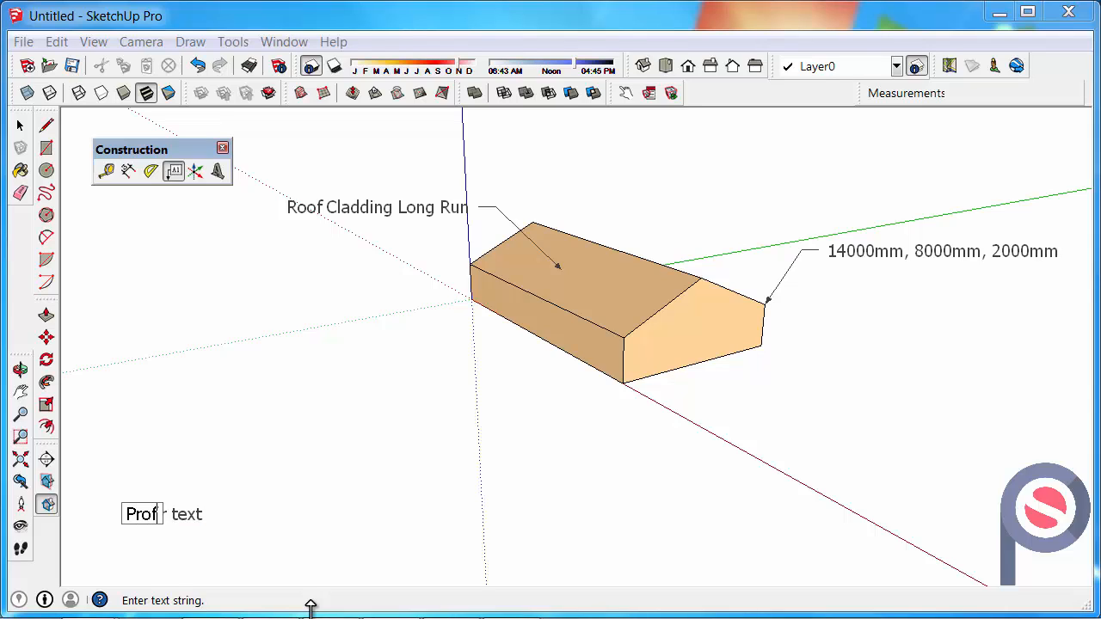
{"action": "type", "text": "Project AA"}
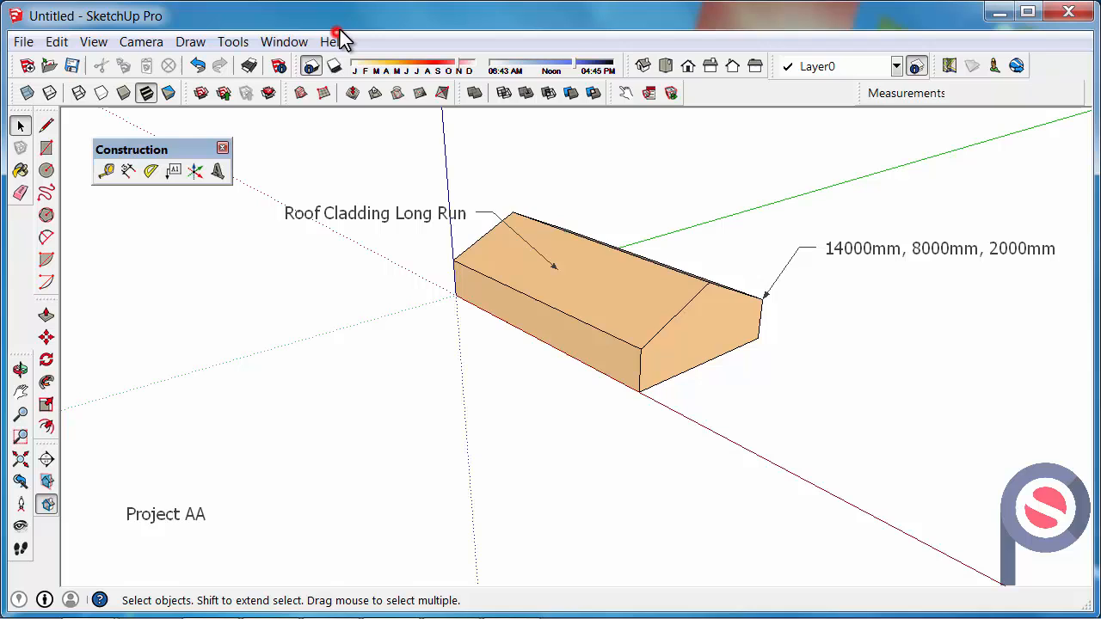
{"action": "mouse_move", "coordinate": [281, 67]}
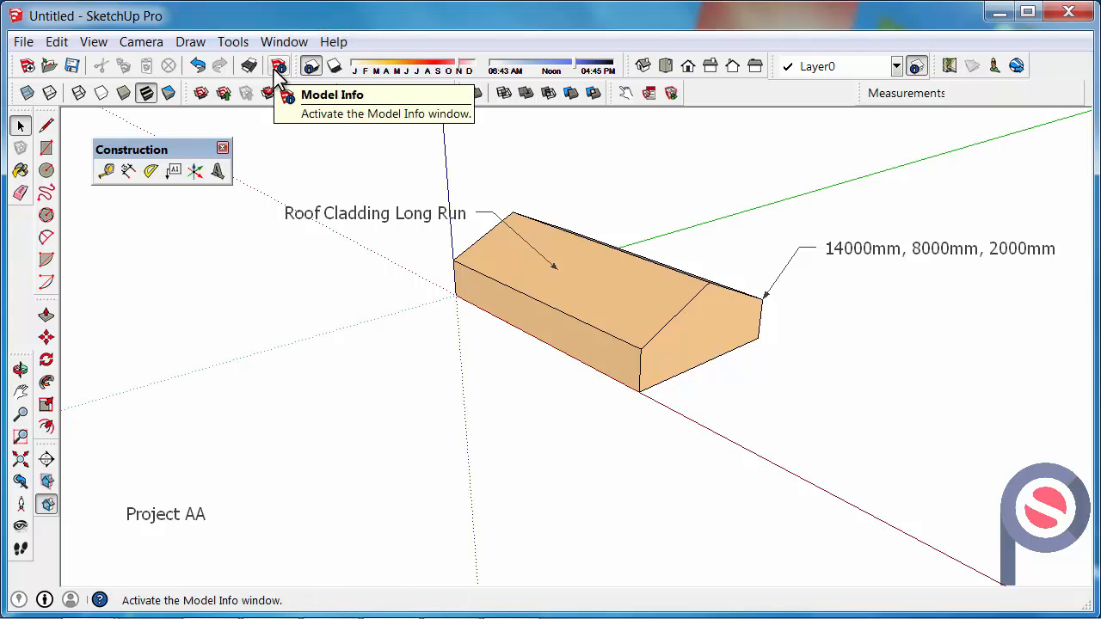
In Model Info Text settings, set the screen text font to ARchitxt at 10 points.
{"action": "left_click", "coordinate": [280, 66]}
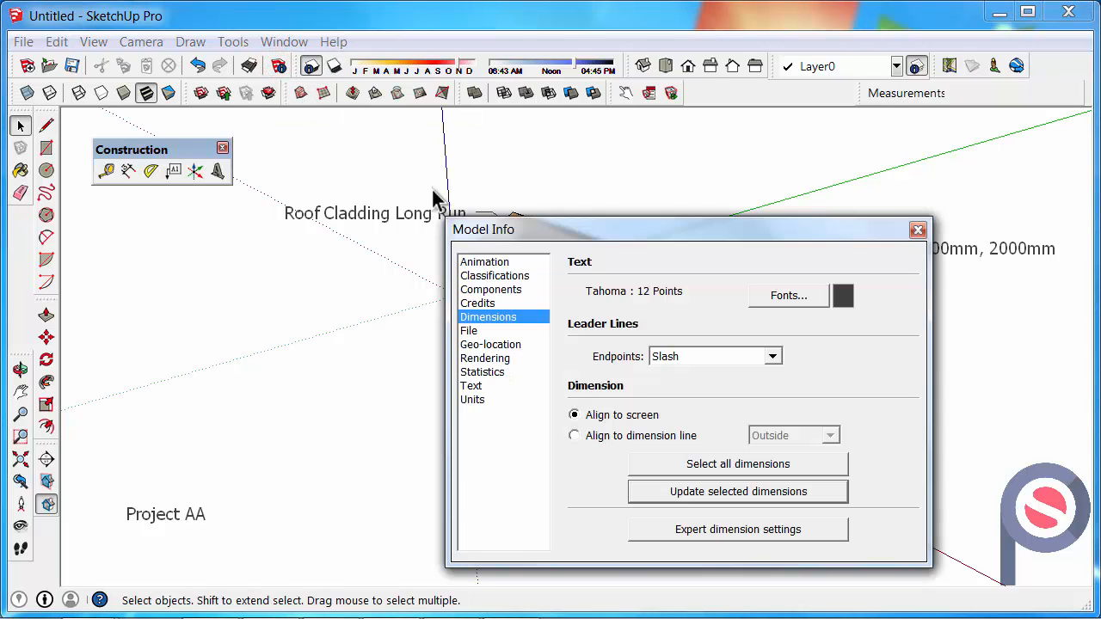
{"action": "left_click", "coordinate": [471, 390]}
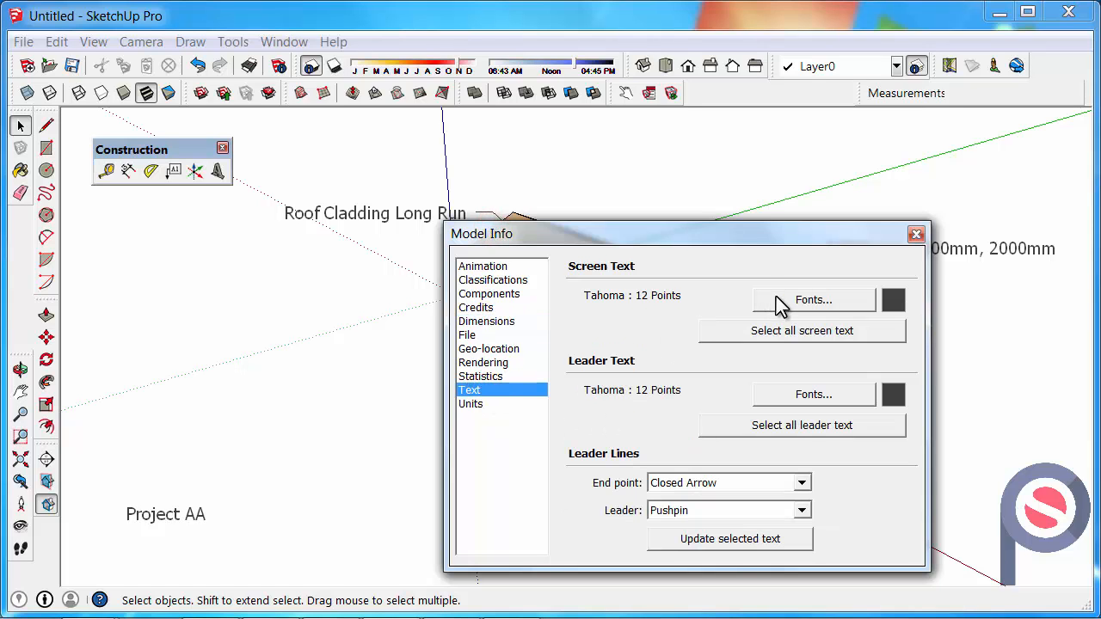
{"action": "left_click", "coordinate": [813, 299]}
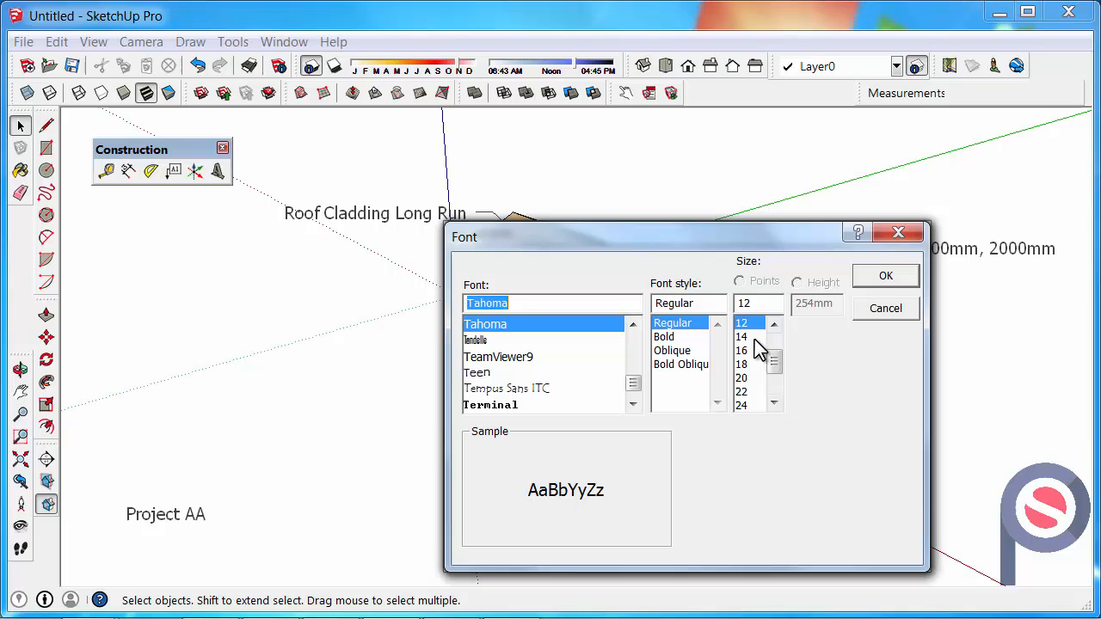
{"action": "left_click", "coordinate": [774, 323]}
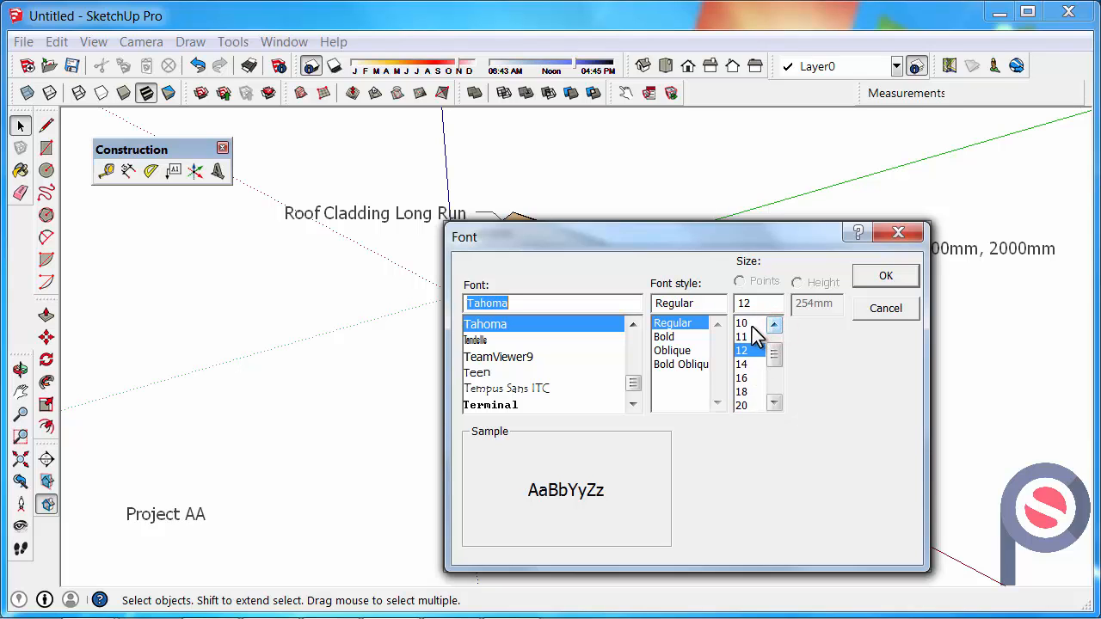
{"action": "left_click", "coordinate": [742, 322]}
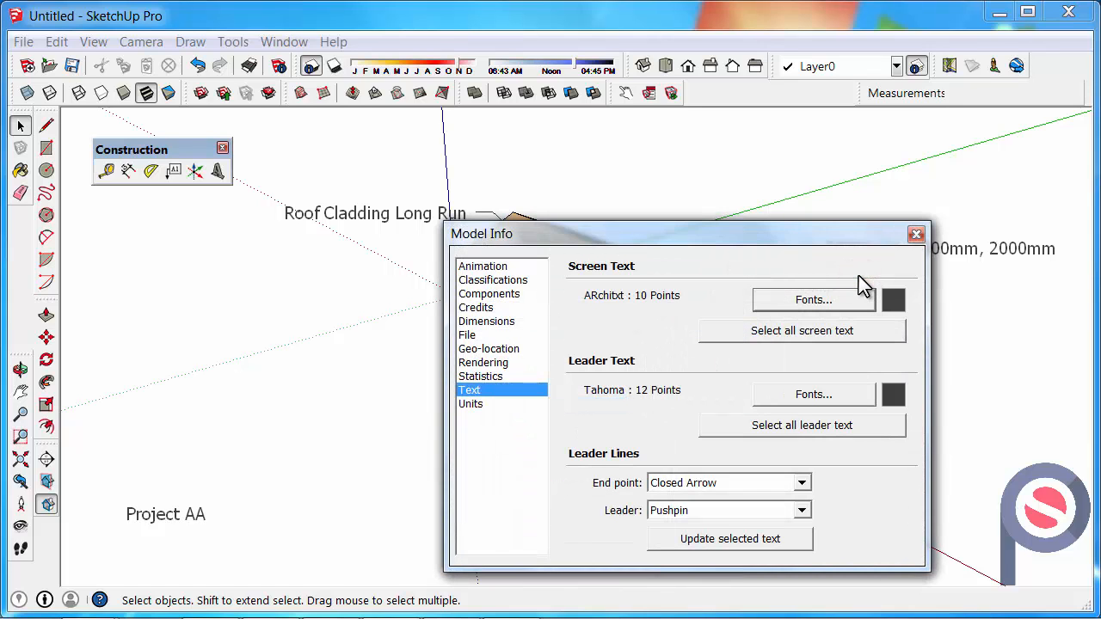
{"action": "mouse_move", "coordinate": [626, 370]}
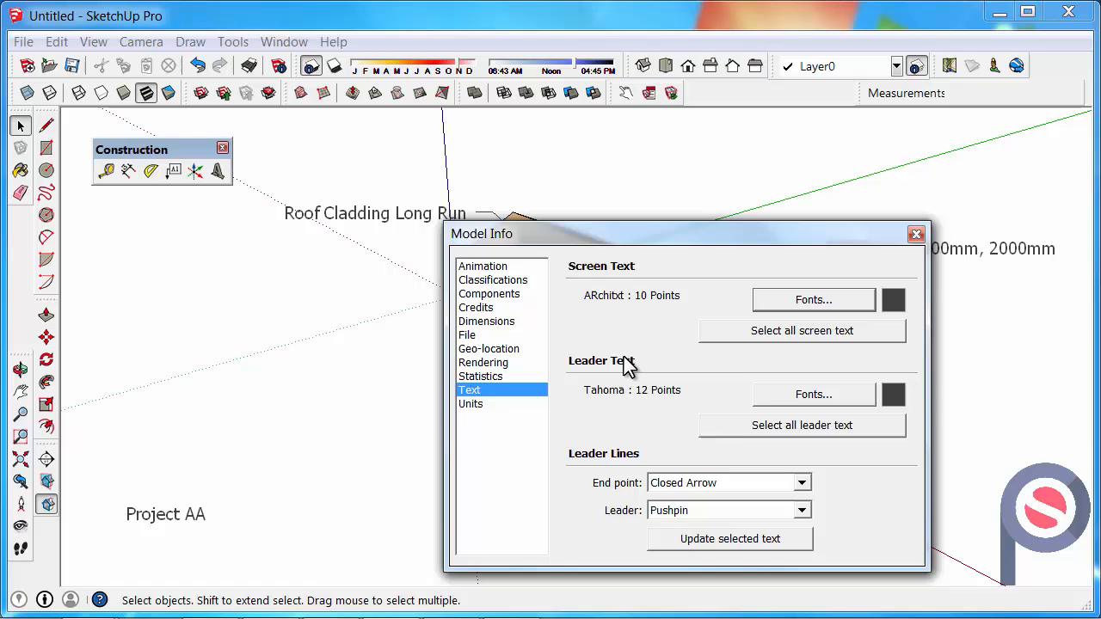
{"action": "mouse_move", "coordinate": [605, 308]}
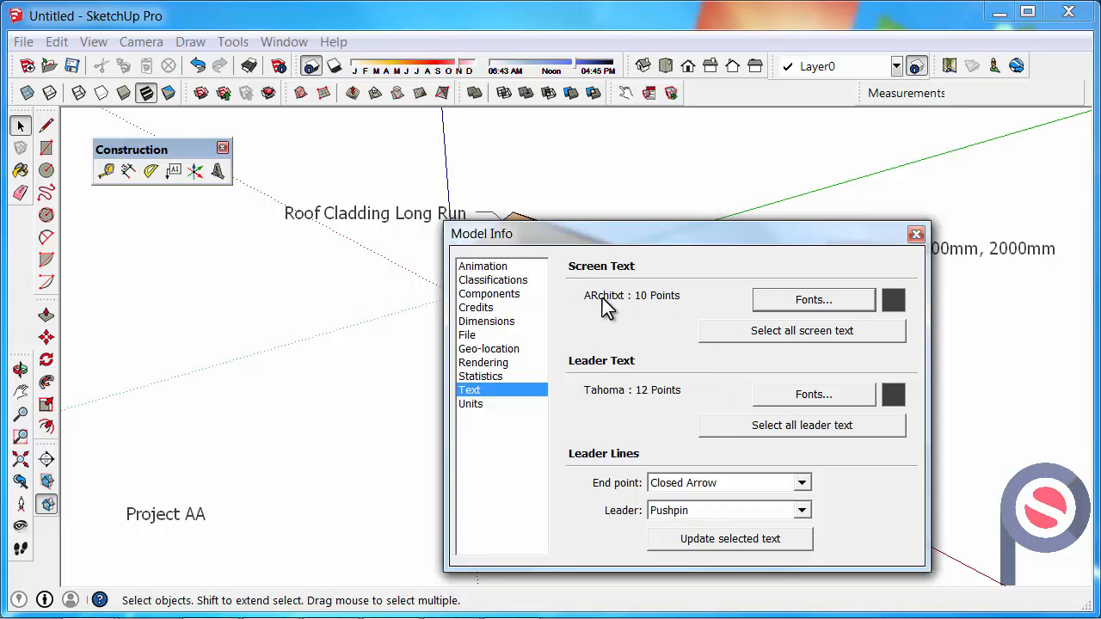
Set the leader text font to ARchitxt at 10 points.
{"action": "left_click", "coordinate": [813, 394]}
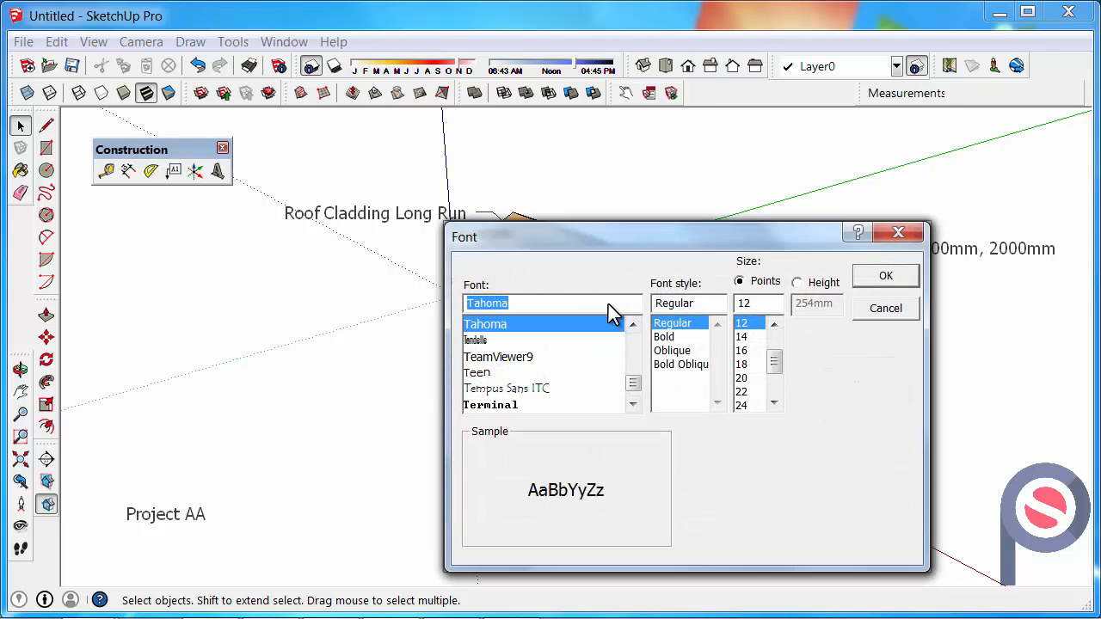
{"action": "left_click", "coordinate": [744, 324]}
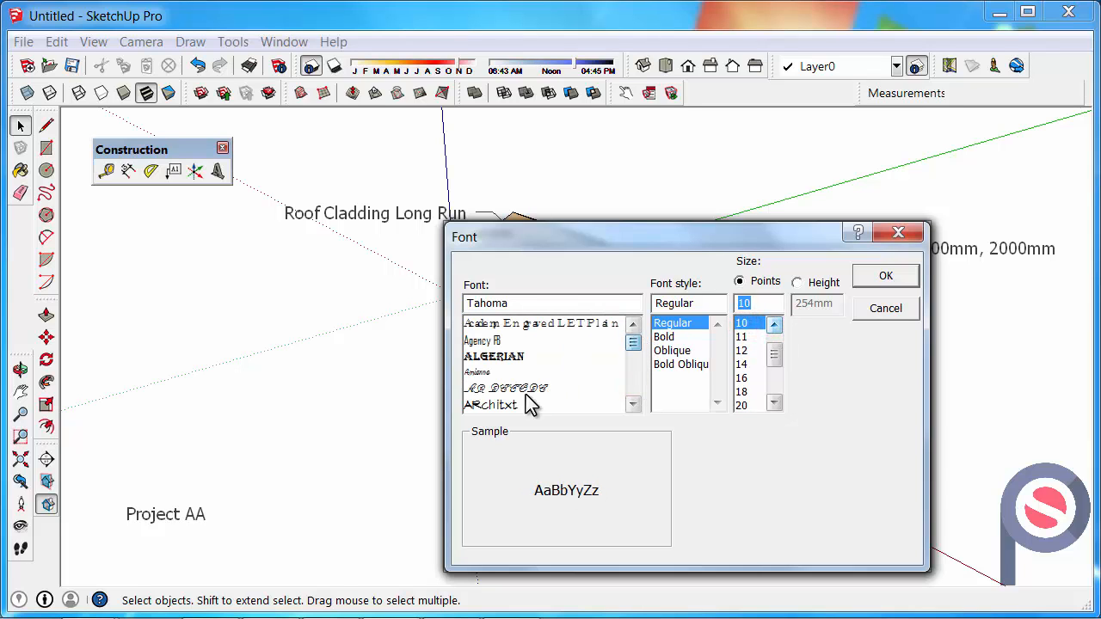
{"action": "left_click", "coordinate": [885, 275]}
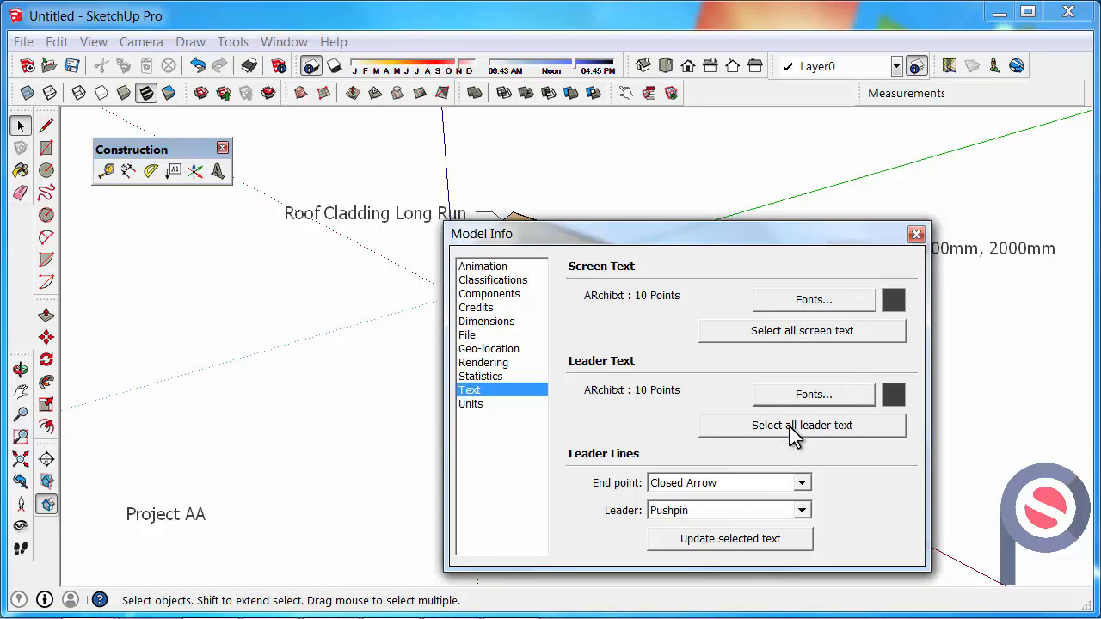
Apply the ARchitxt 10 pt font to all leader labels and the Project AA text.
{"action": "left_click", "coordinate": [801, 425]}
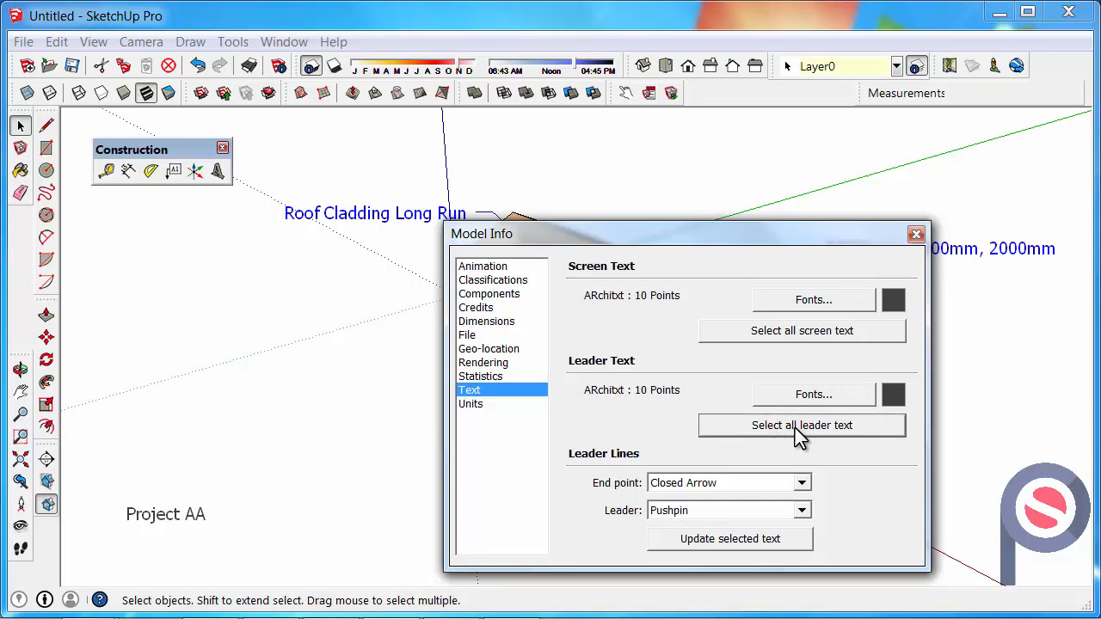
{"action": "left_click", "coordinate": [759, 538]}
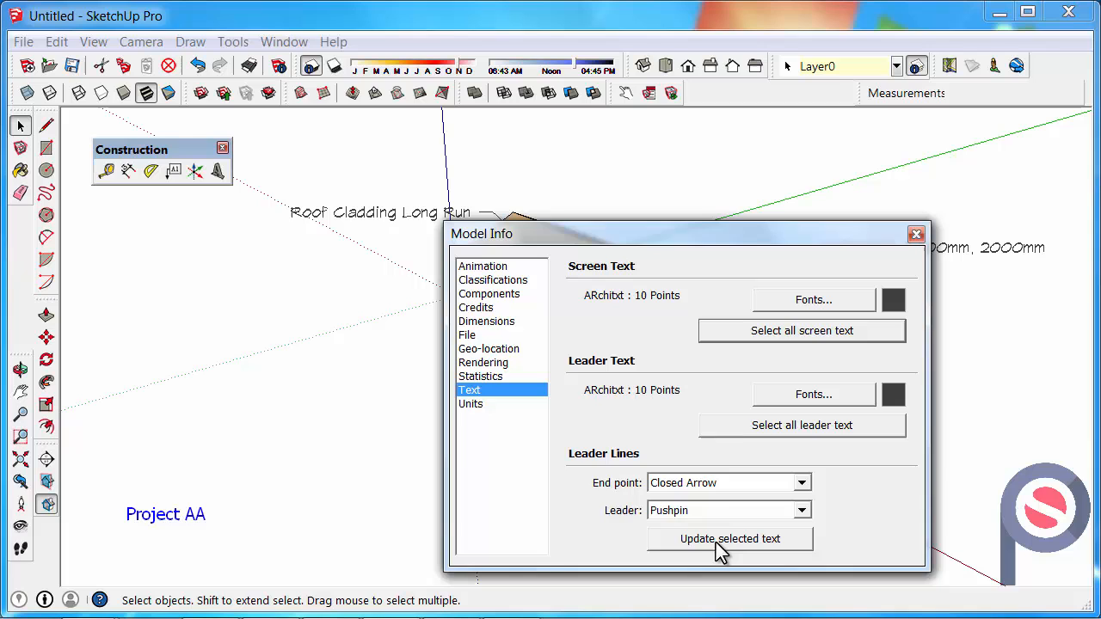
{"action": "left_click", "coordinate": [730, 538]}
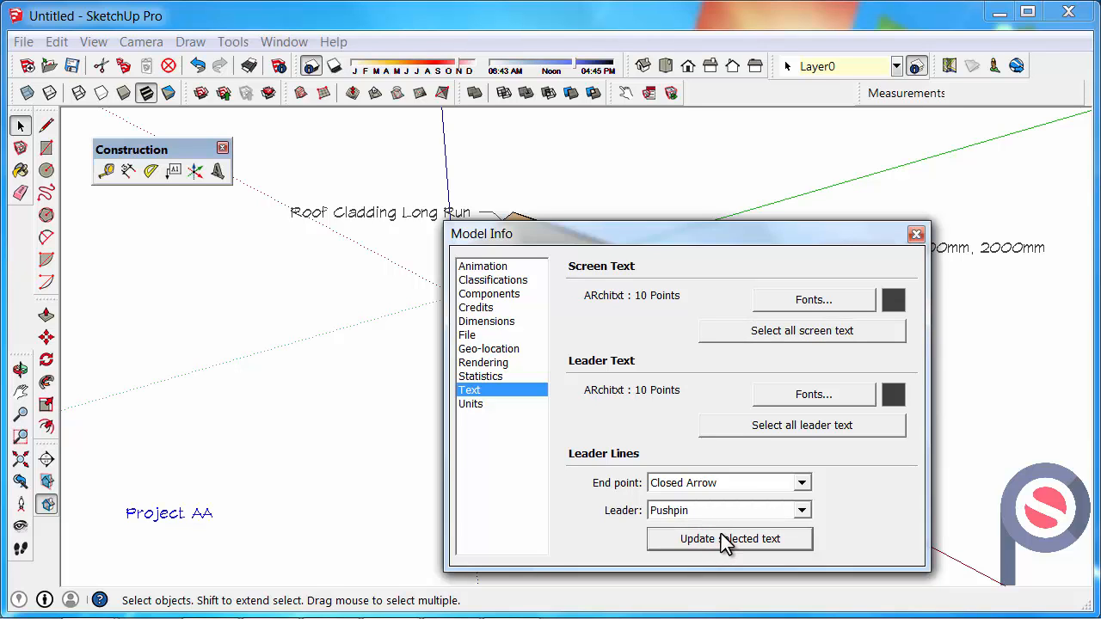
{"action": "left_click_drag", "start_coordinate": [482, 233], "coordinate": [386, 395]}
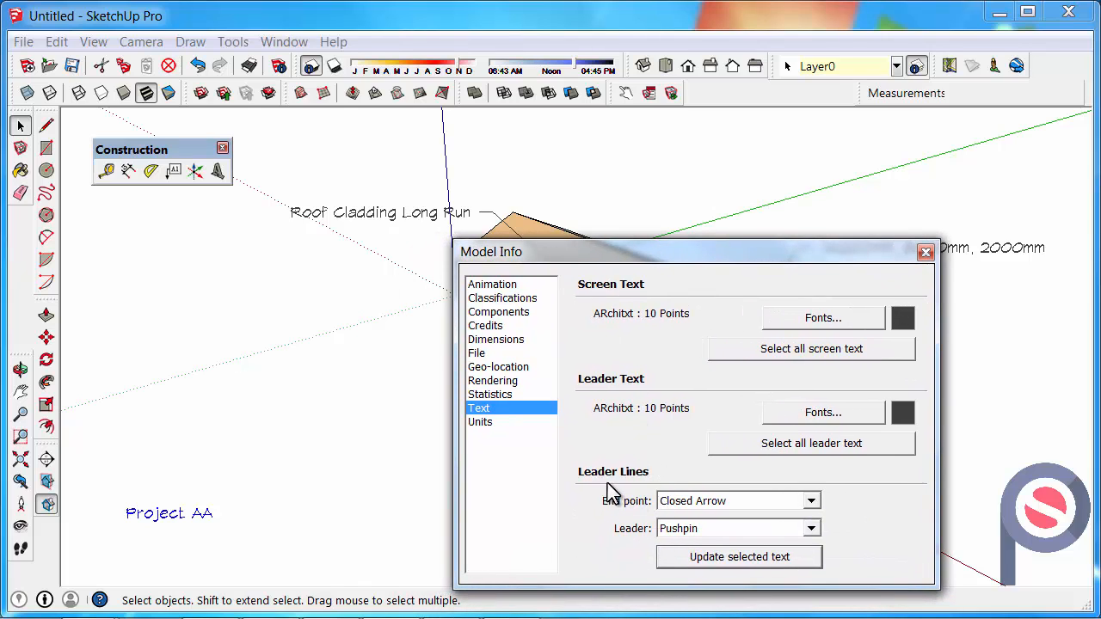
Give all leader labels Open Arrow end points with Pushpin leaders, then close Model Info.
{"action": "left_click", "coordinate": [811, 443]}
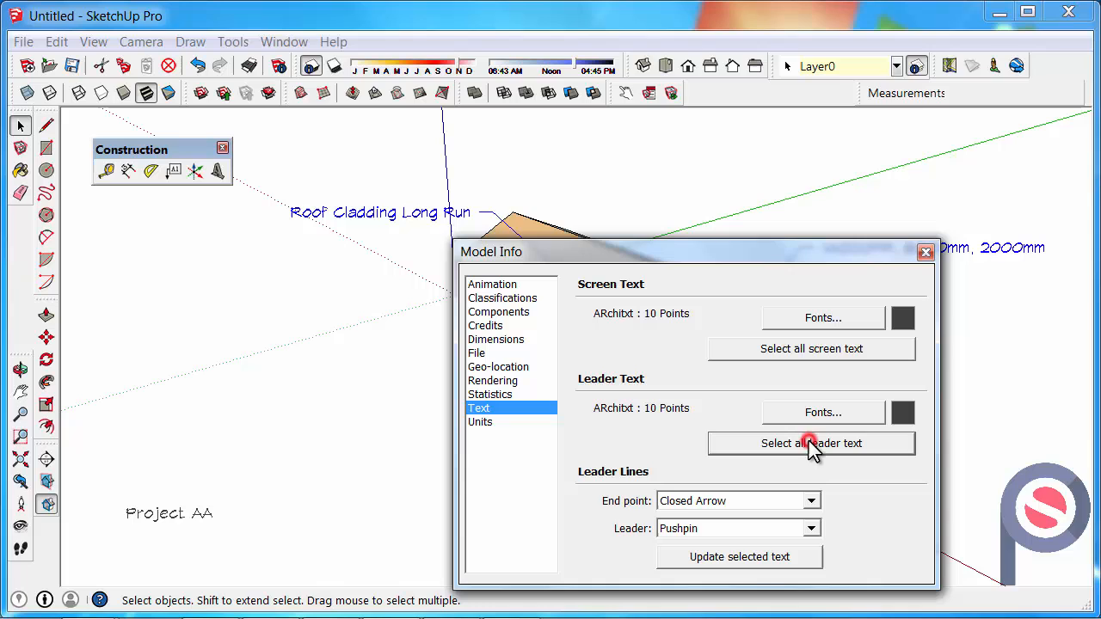
{"action": "left_click", "coordinate": [812, 501]}
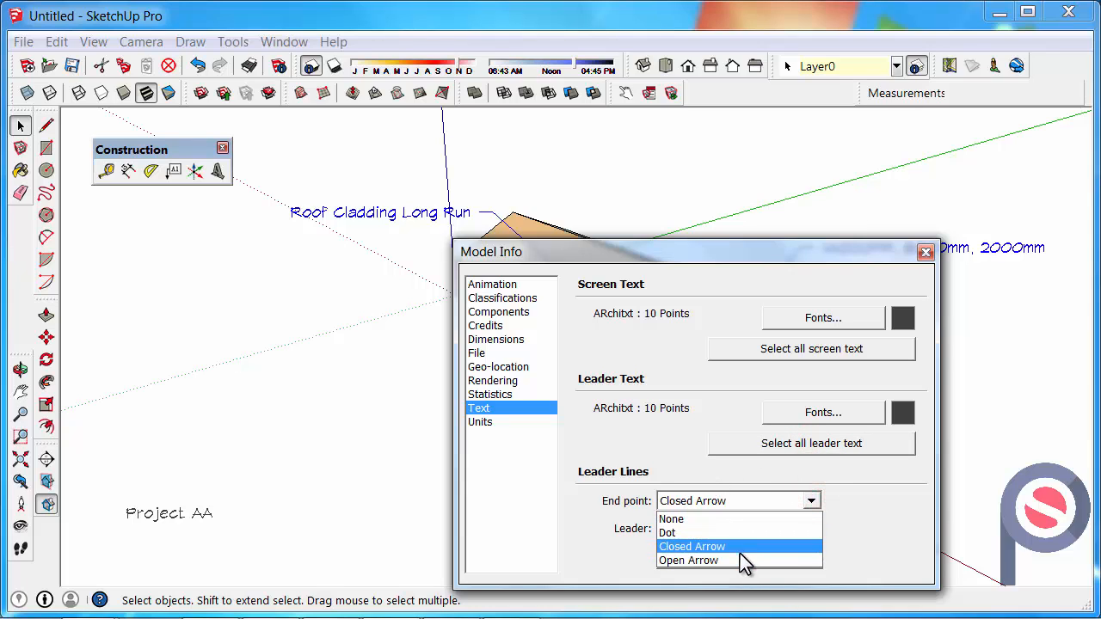
{"action": "left_click", "coordinate": [690, 560]}
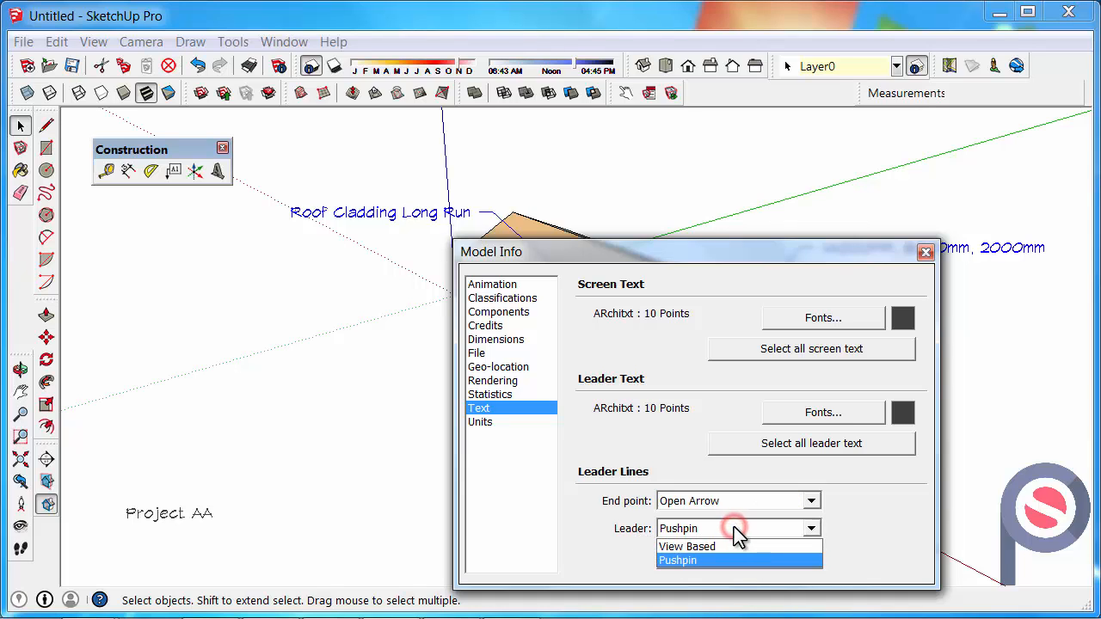
{"action": "left_click", "coordinate": [679, 560]}
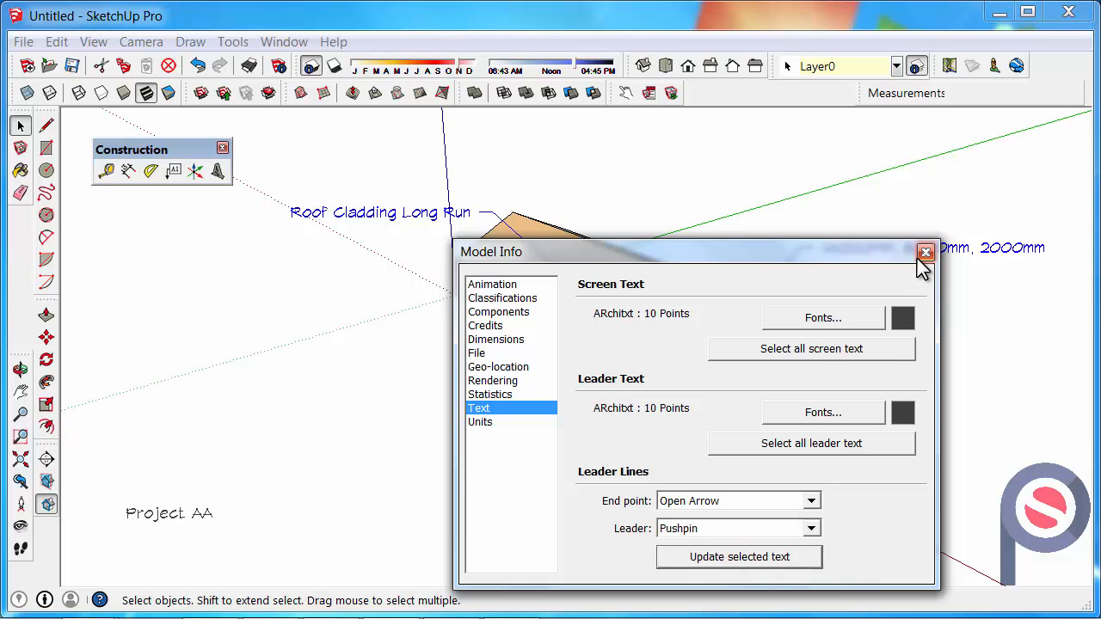
{"action": "left_click", "coordinate": [924, 252]}
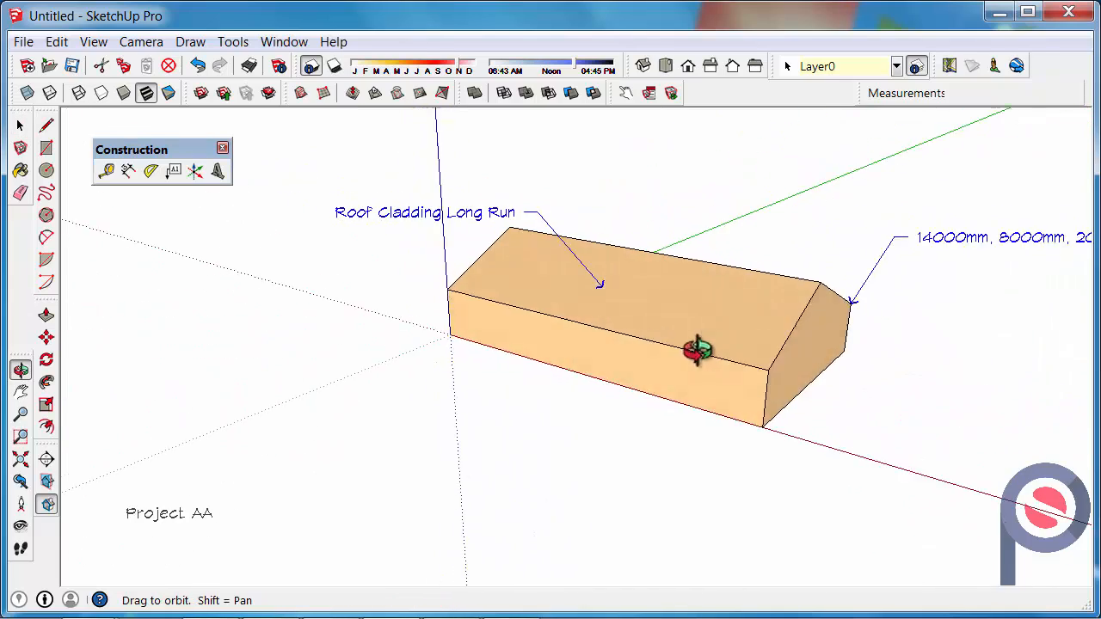
Orbit the view, select the entire house and show its context menu.
{"action": "left_click_drag", "start_coordinate": [696, 353], "coordinate": [490, 391]}
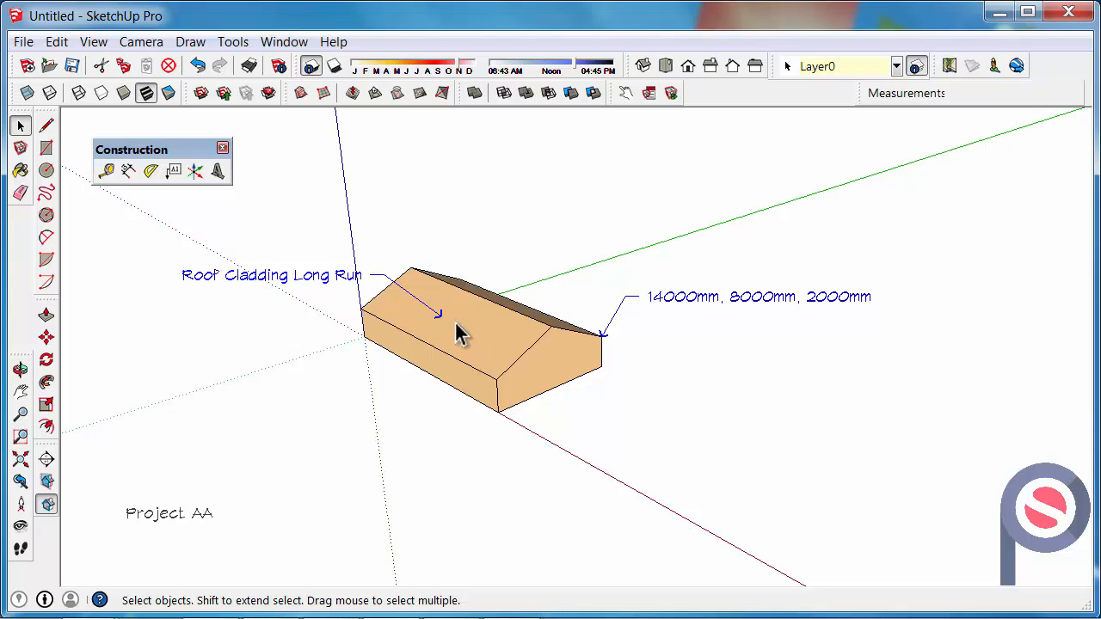
{"action": "left_click", "coordinate": [459, 333]}
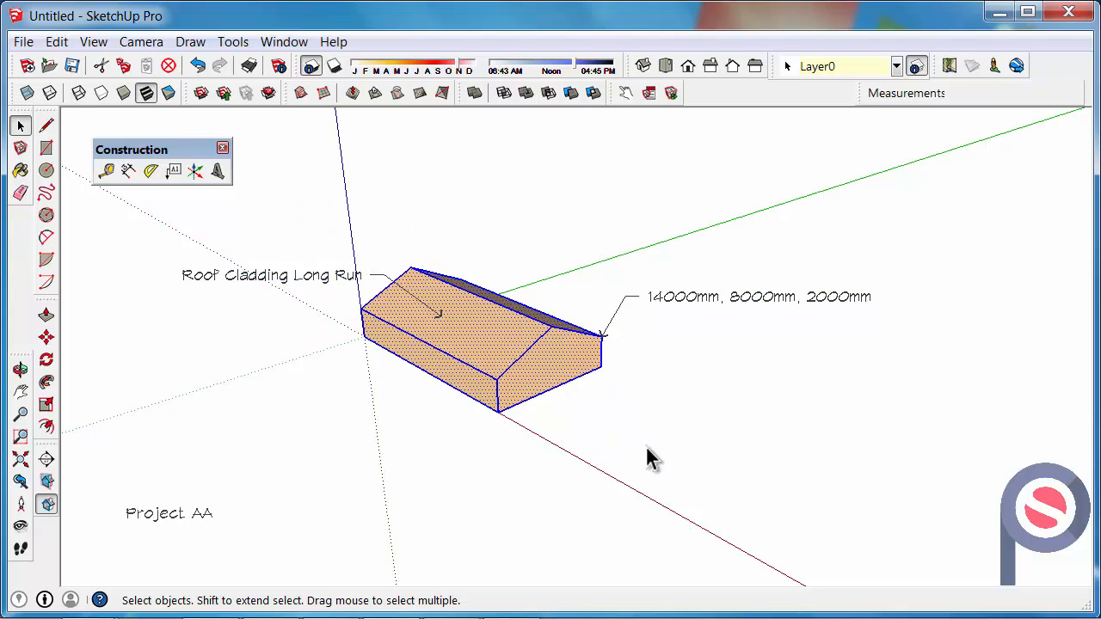
{"action": "right_click", "coordinate": [514, 359]}
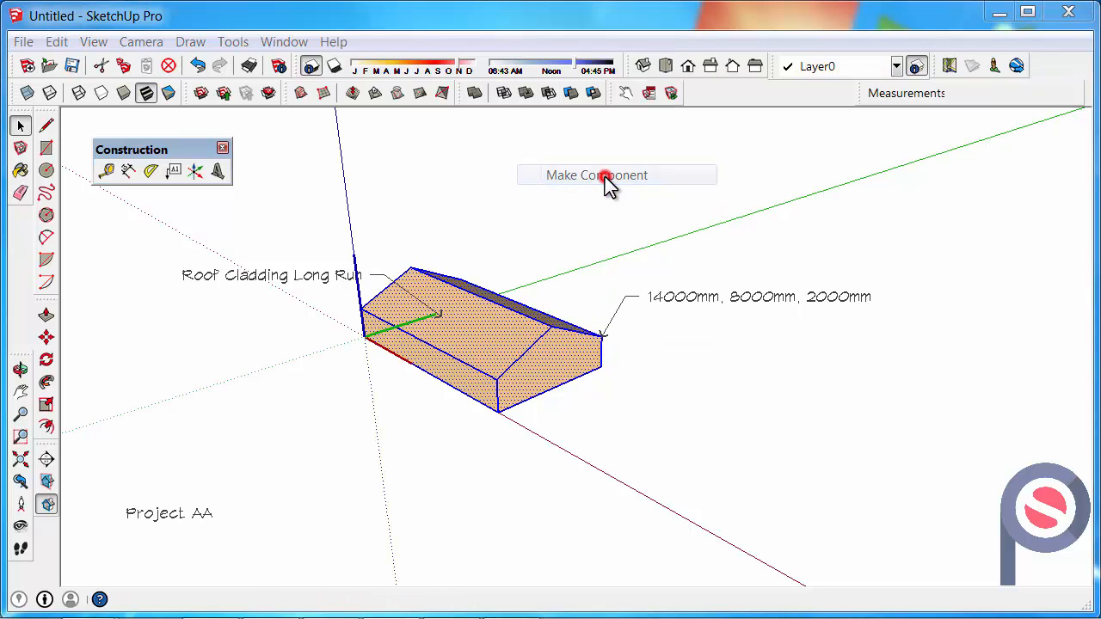
Create a component from the house named 'Building AA'.
{"action": "left_click", "coordinate": [598, 174]}
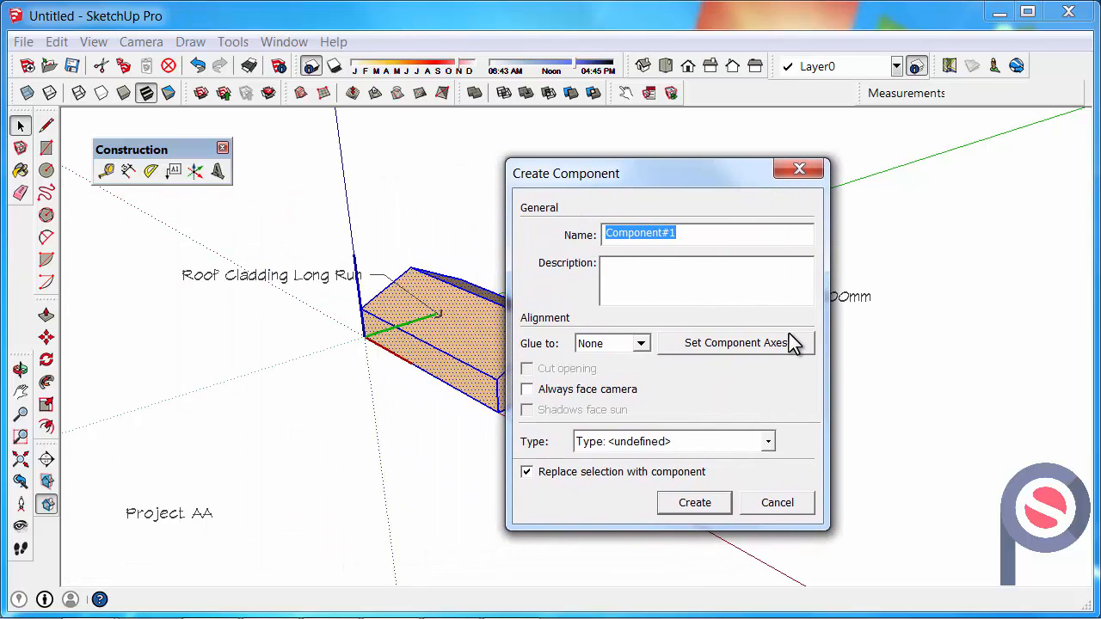
{"action": "type", "text": "Building AA"}
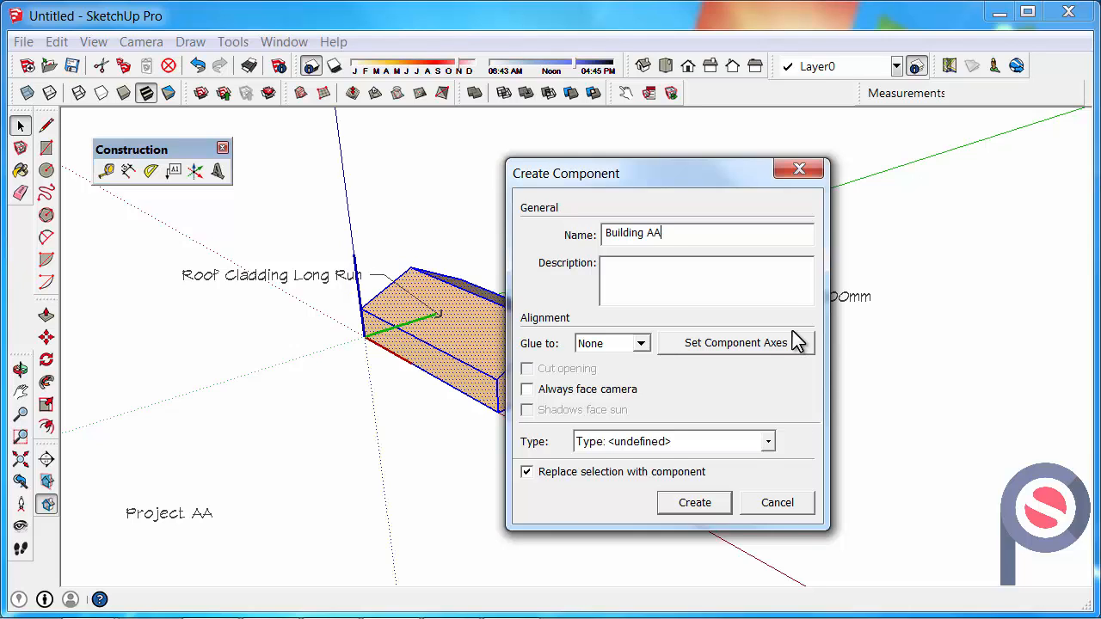
{"action": "mouse_move", "coordinate": [554, 209]}
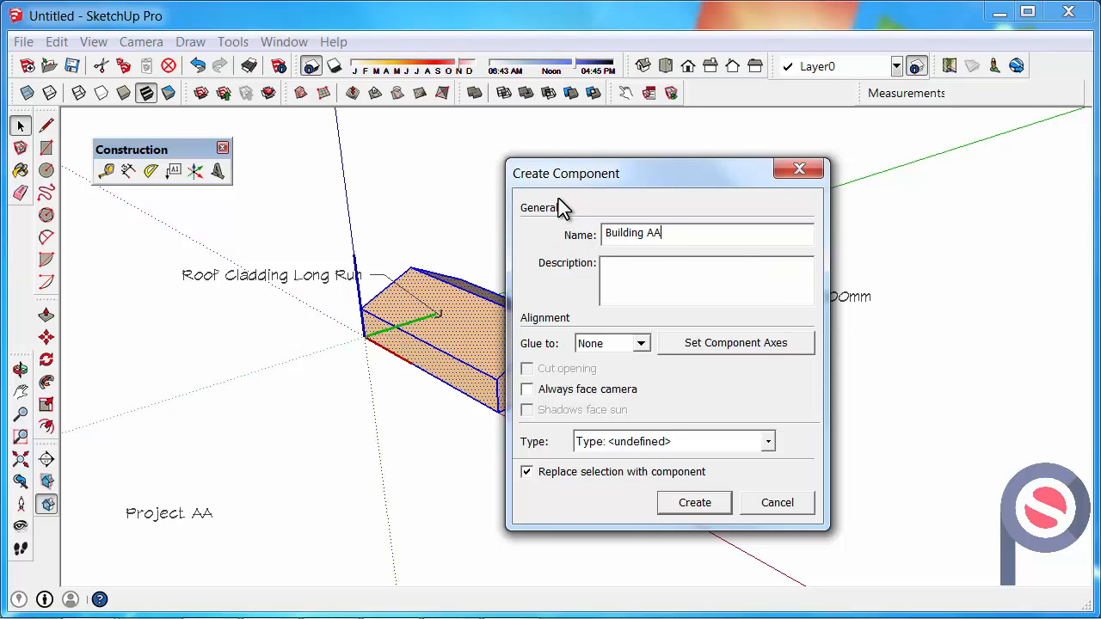
{"action": "double_click", "coordinate": [649, 233]}
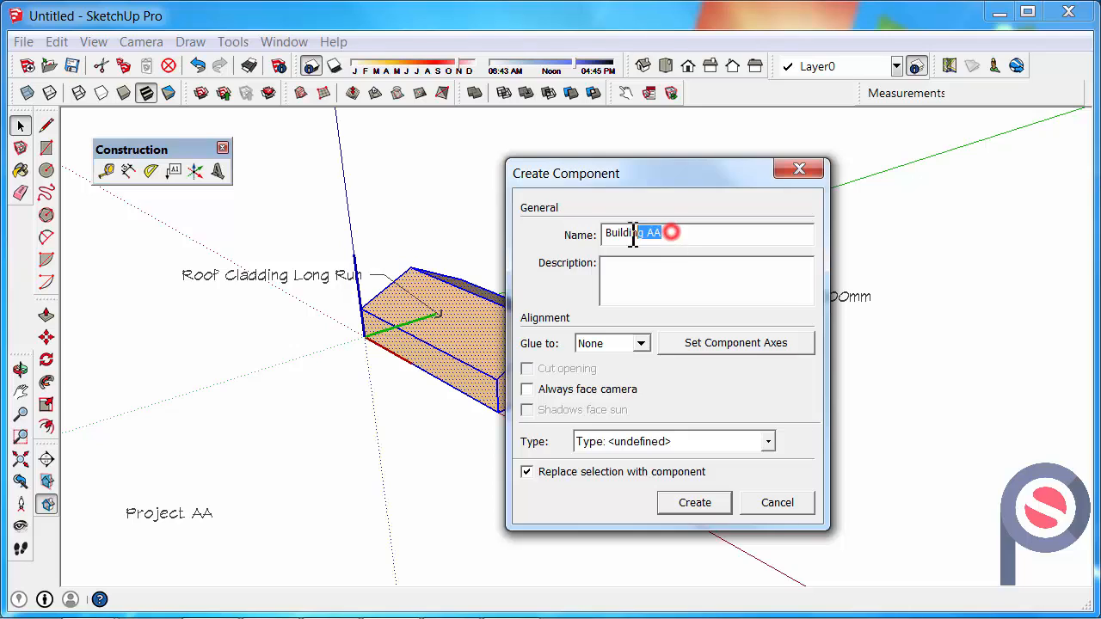
{"action": "left_click", "coordinate": [665, 234]}
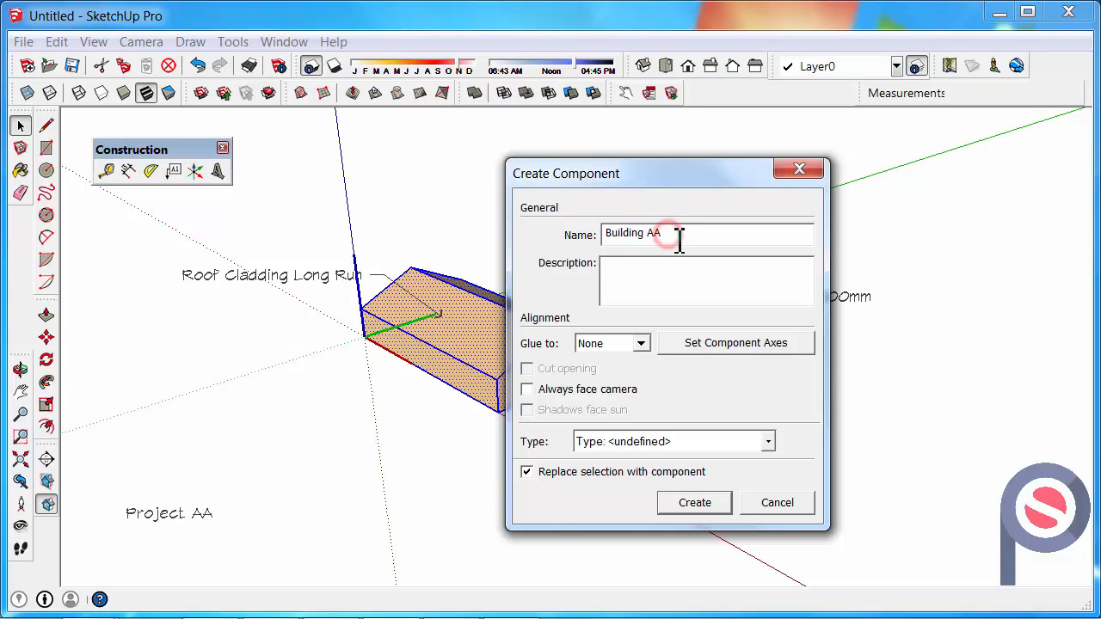
{"action": "mouse_move", "coordinate": [767, 391]}
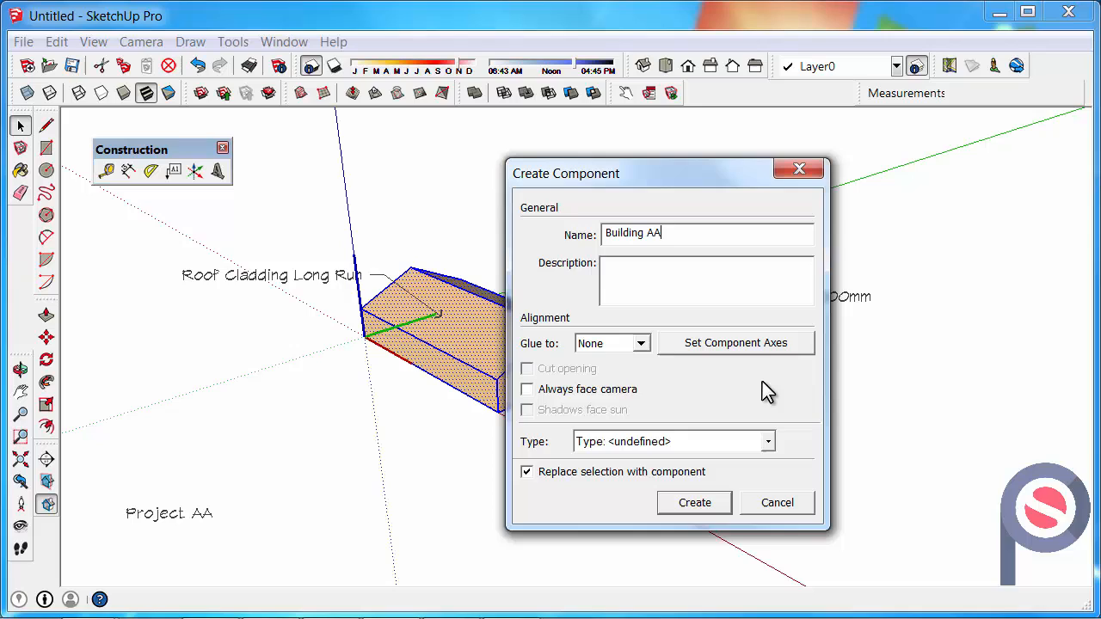
{"action": "mouse_move", "coordinate": [742, 430]}
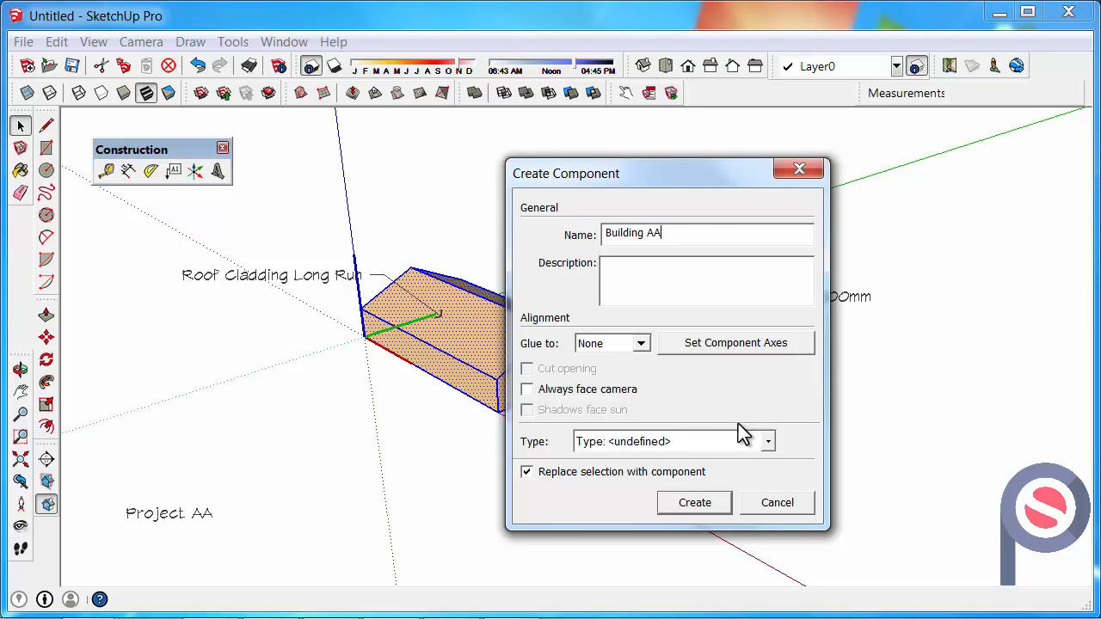
{"action": "mouse_move", "coordinate": [643, 489]}
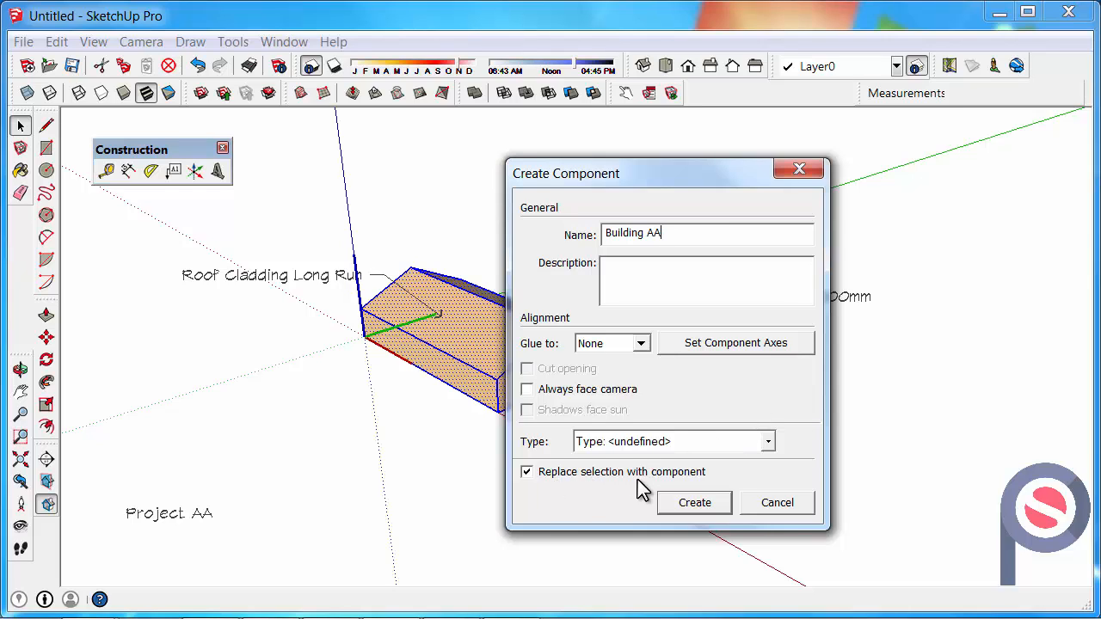
{"action": "mouse_move", "coordinate": [694, 503]}
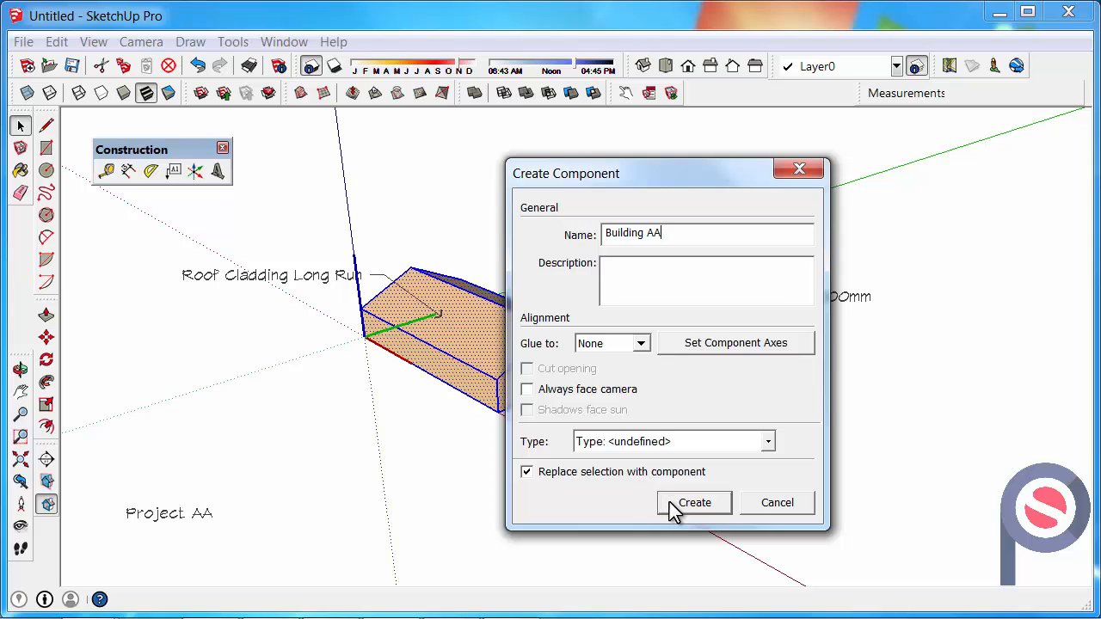
{"action": "left_click", "coordinate": [694, 502]}
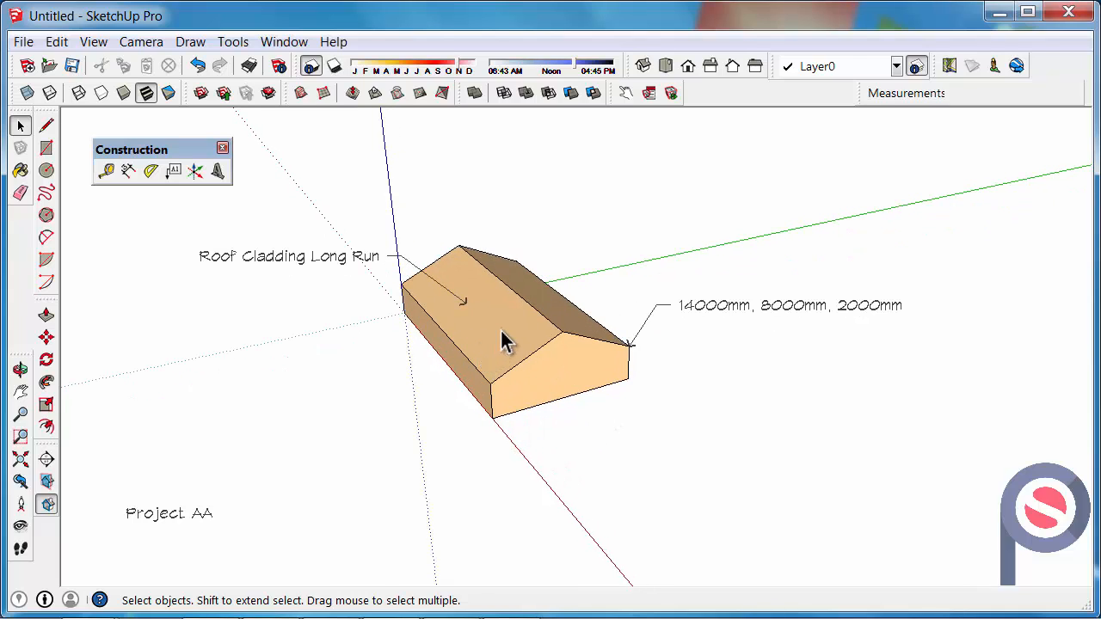
{"action": "mouse_move", "coordinate": [424, 370]}
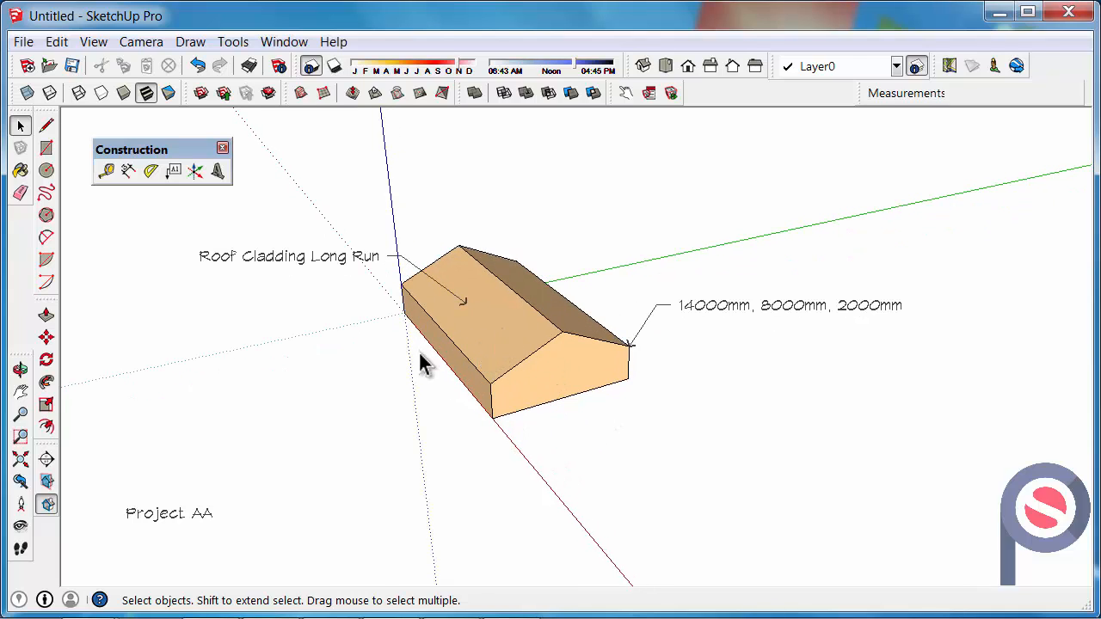
Place a 'Building AA' leader label pointing at the component's roof ridge.
{"action": "left_click", "coordinate": [173, 171]}
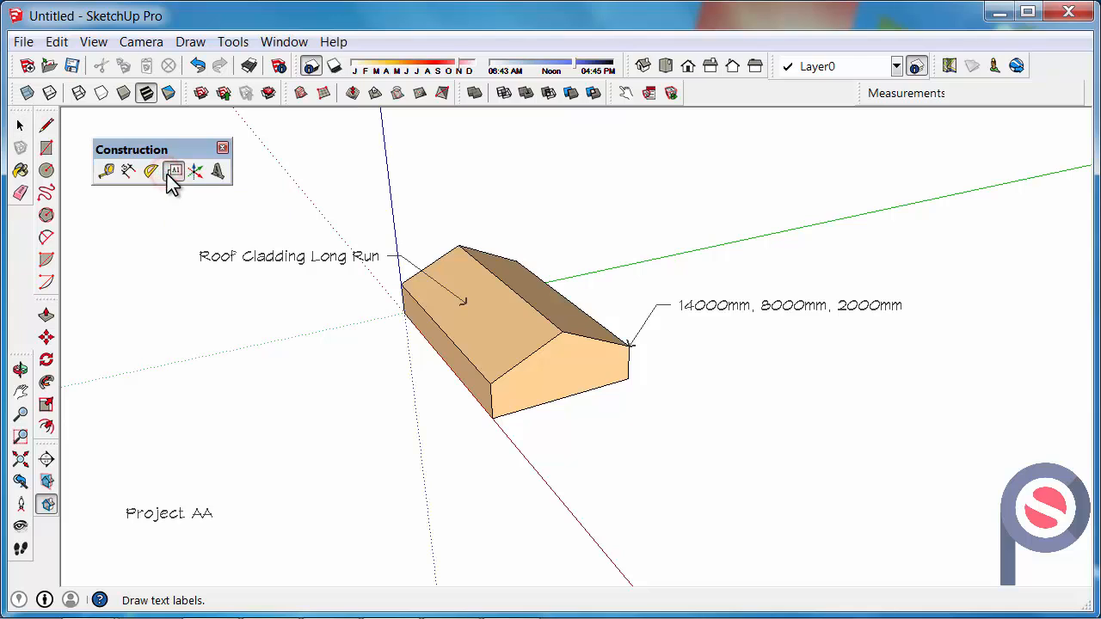
{"action": "left_click", "coordinate": [455, 243]}
{"action": "type", "text": "Building AA"}
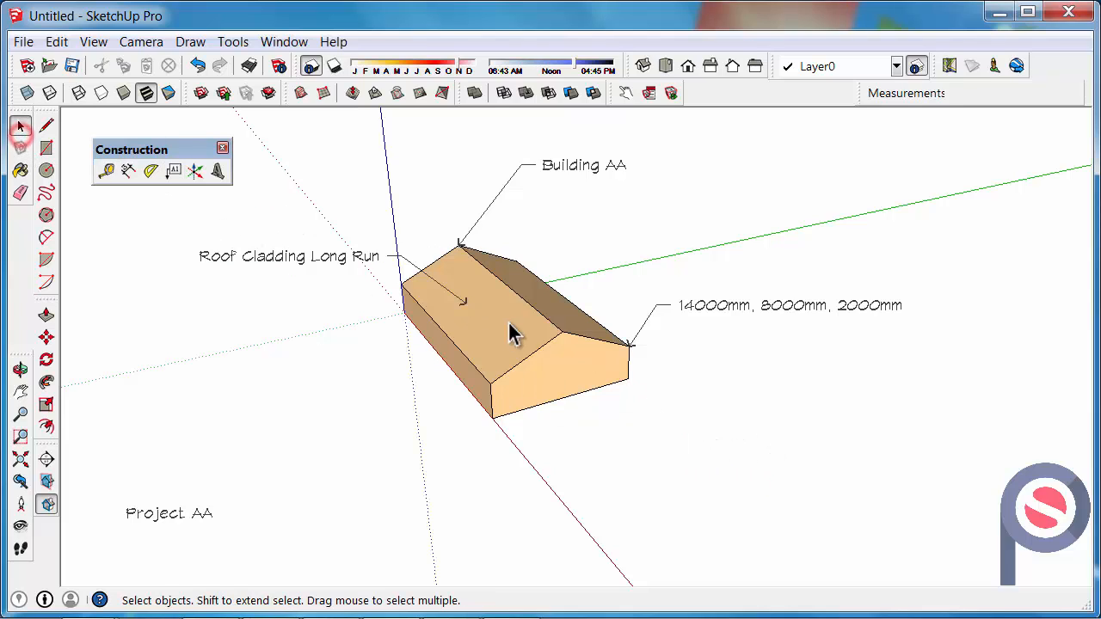
{"action": "mouse_move", "coordinate": [720, 313]}
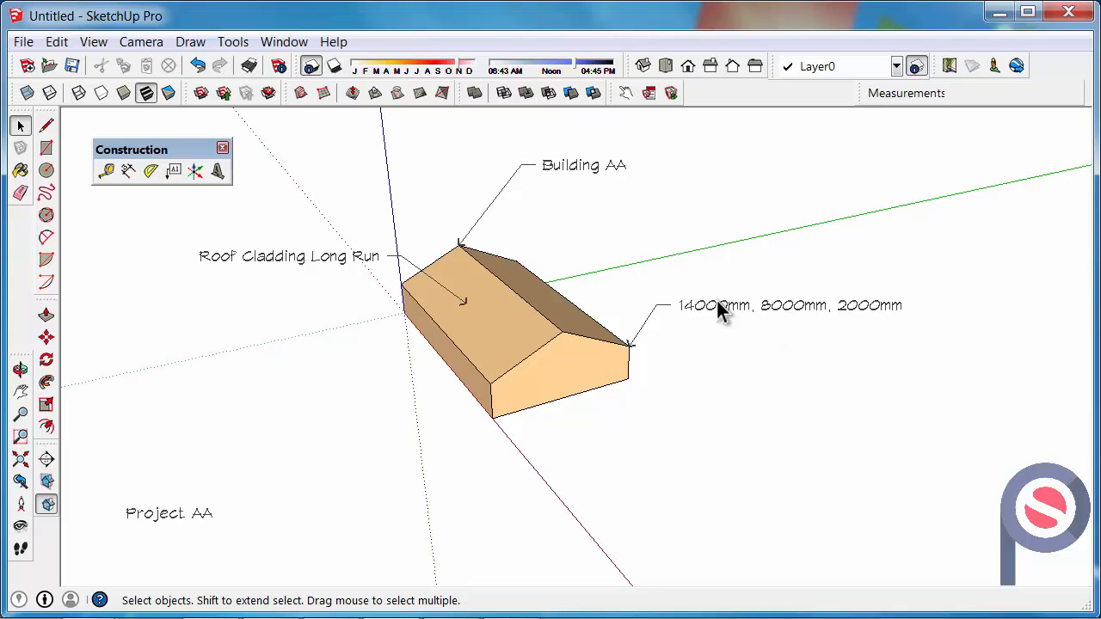
{"action": "mouse_move", "coordinate": [696, 324]}
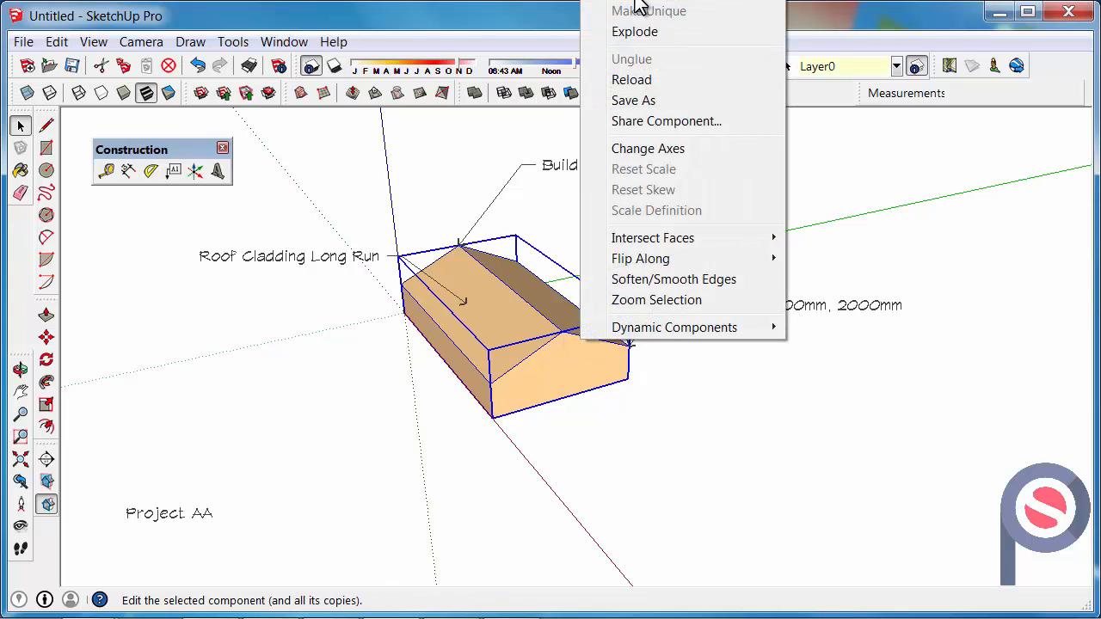
{"action": "mouse_move", "coordinate": [520, 299]}
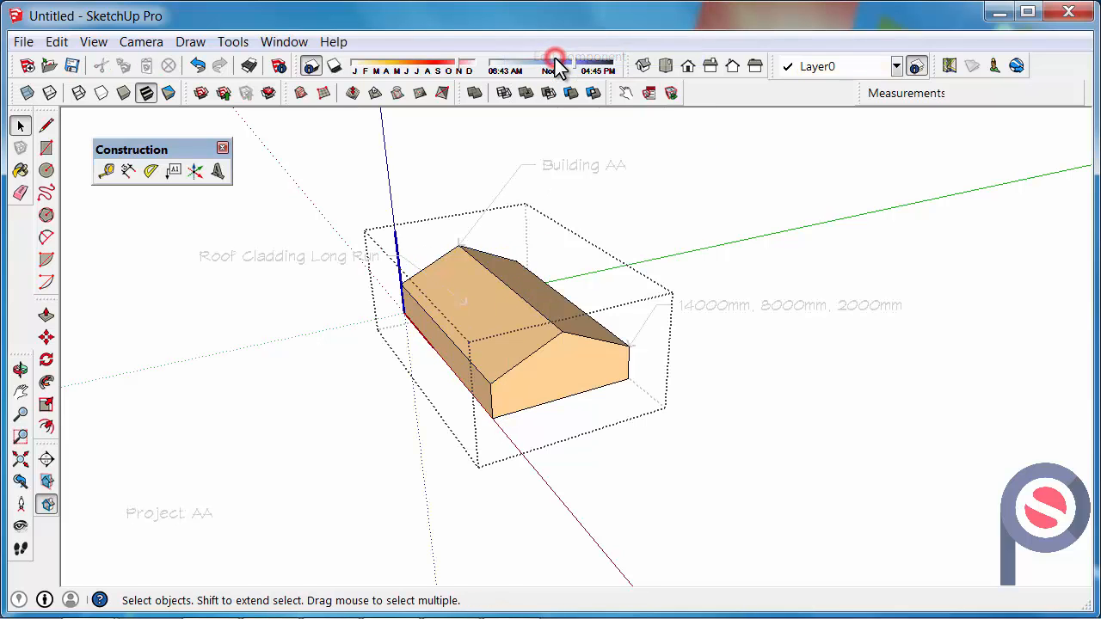
Enter the Building AA component for editing and switch to the Text tool.
{"action": "left_click", "coordinate": [172, 171]}
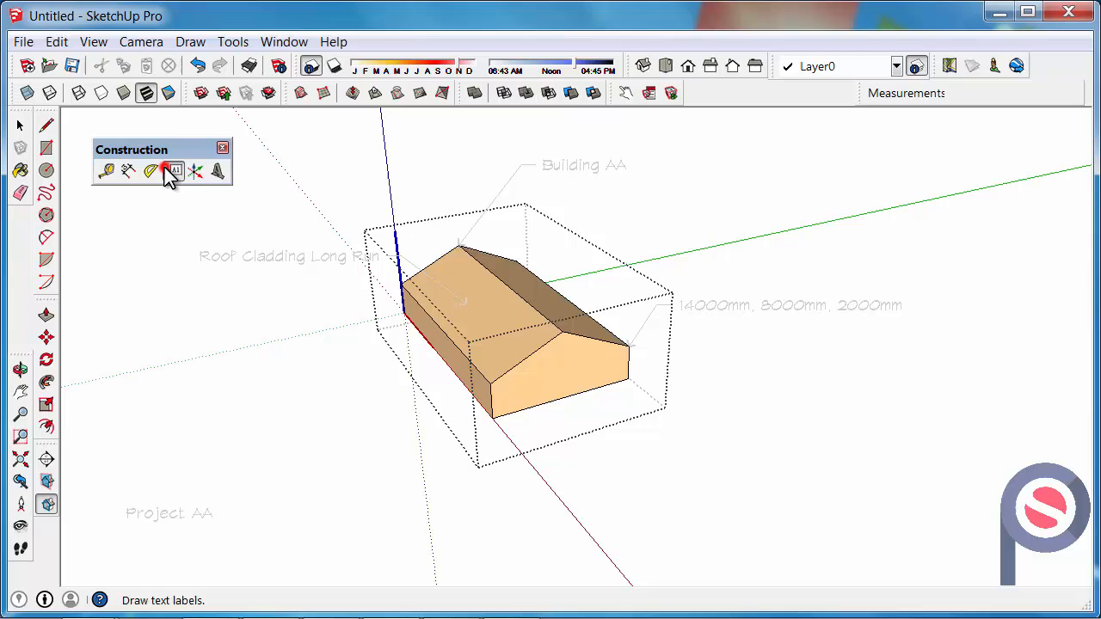
{"action": "left_click", "coordinate": [489, 382]}
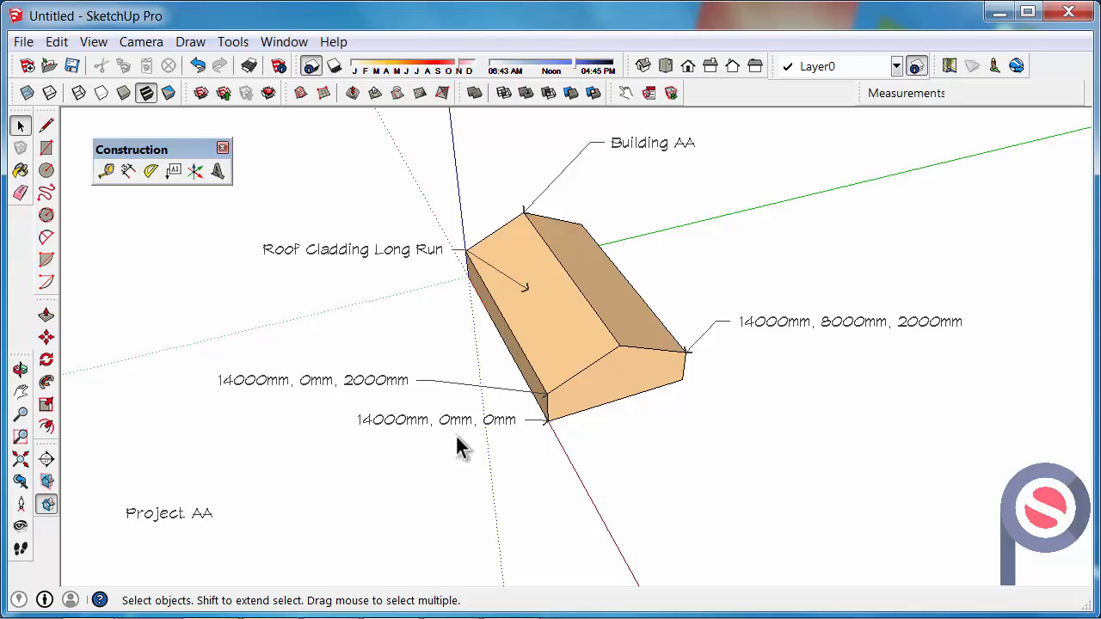
{"action": "mouse_move", "coordinate": [404, 440]}
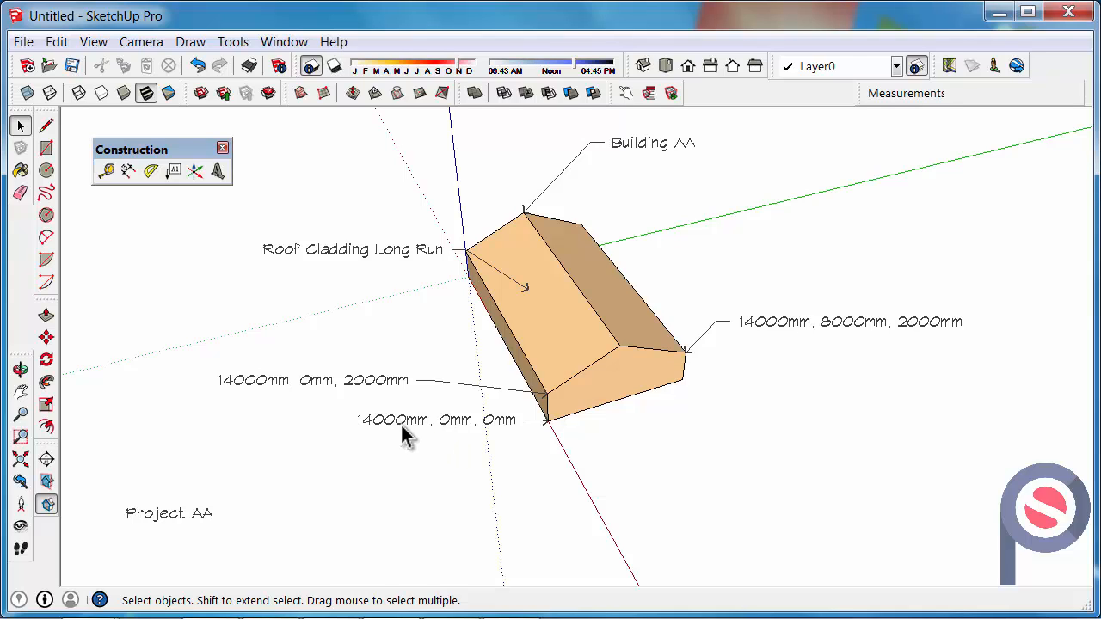